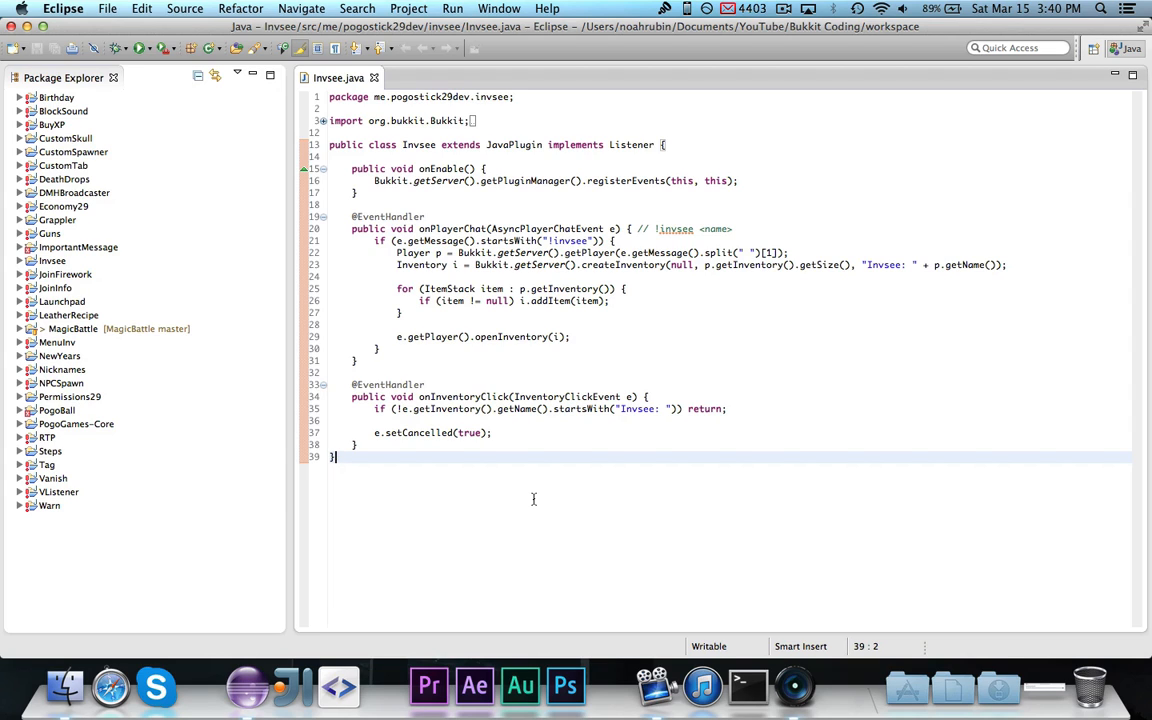
pyautogui.moveTo(553, 505)
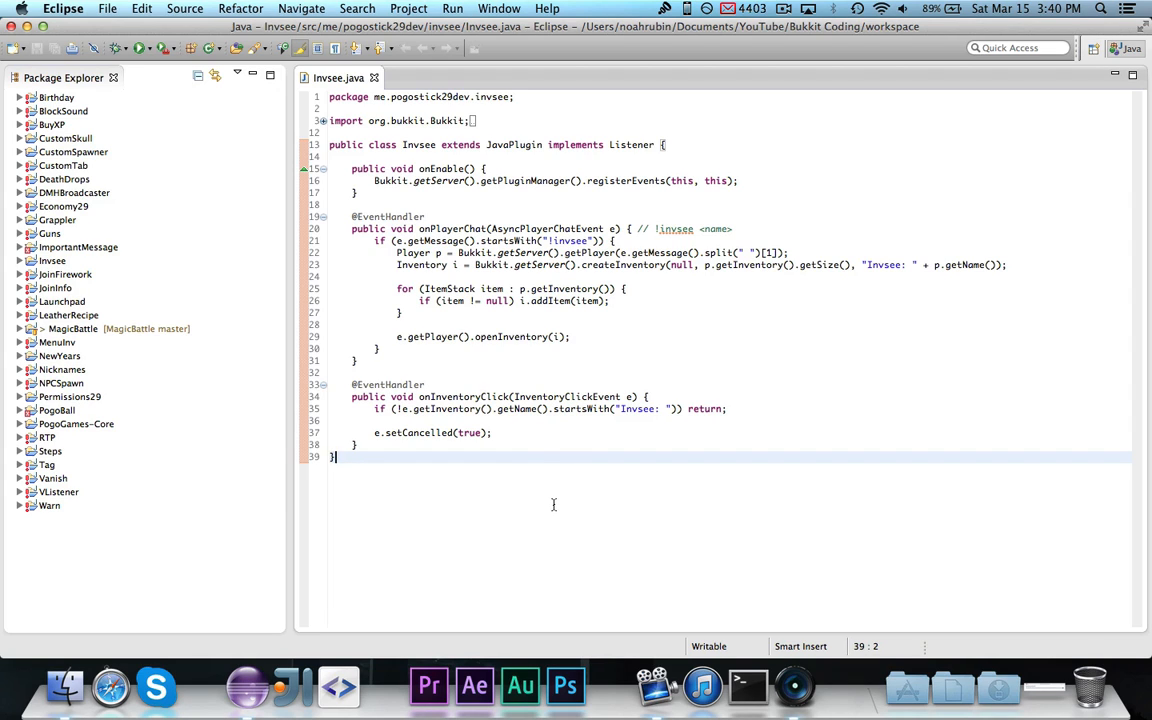
pyautogui.moveTo(463, 541)
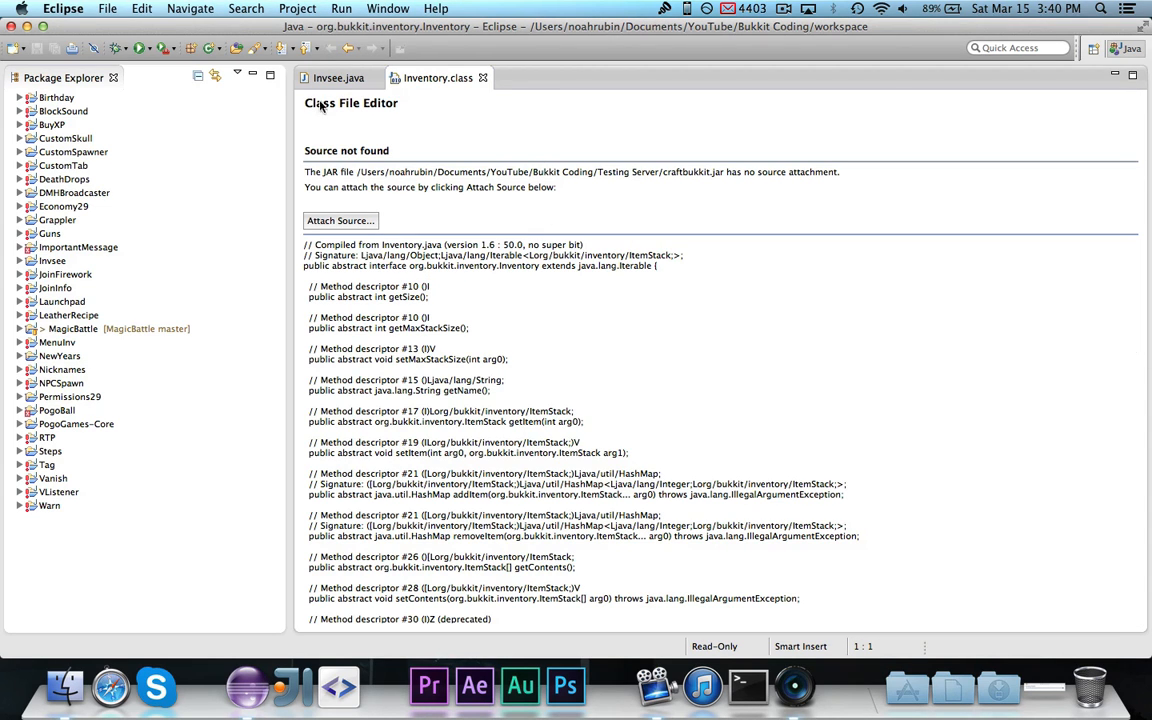
# Scroll through the Inventory and Server class method descriptors.
pyautogui.scroll(-3)
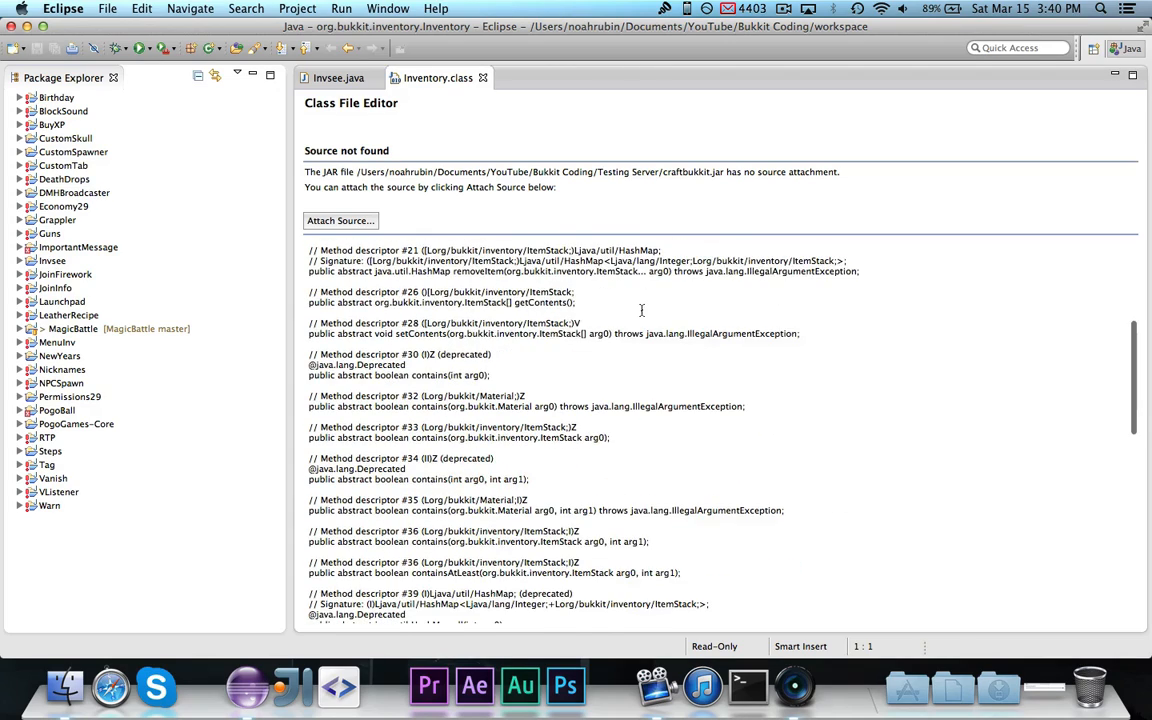
pyautogui.scroll(3)
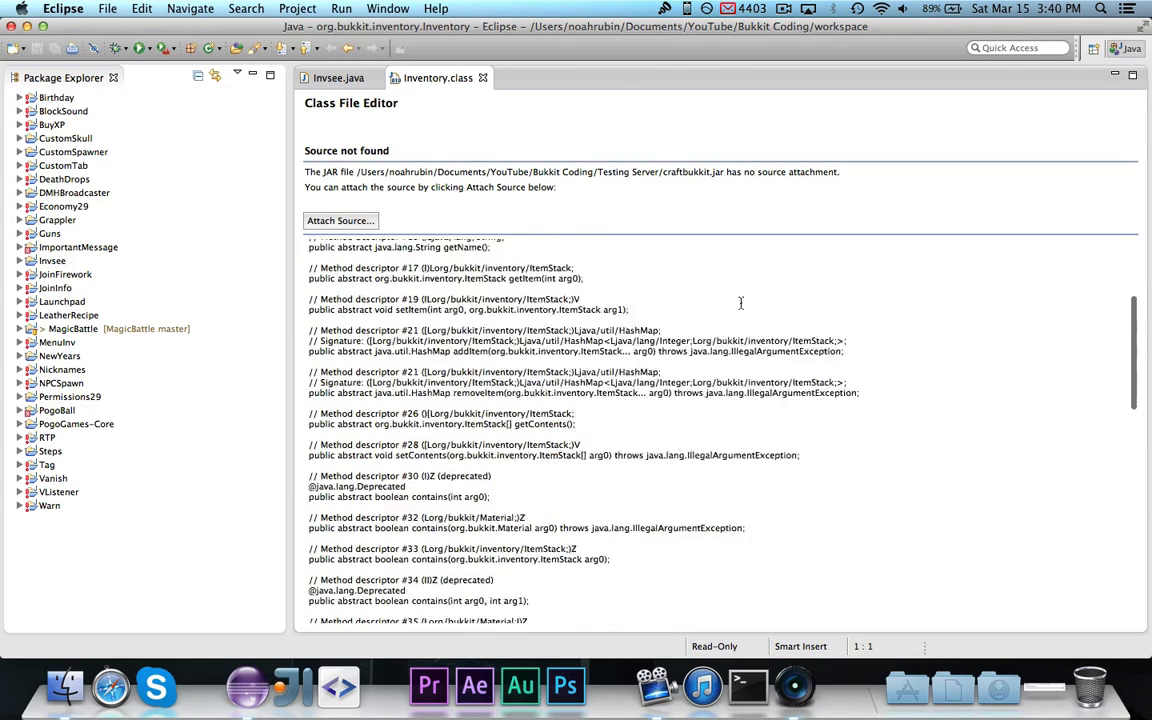
pyautogui.scroll(-3)
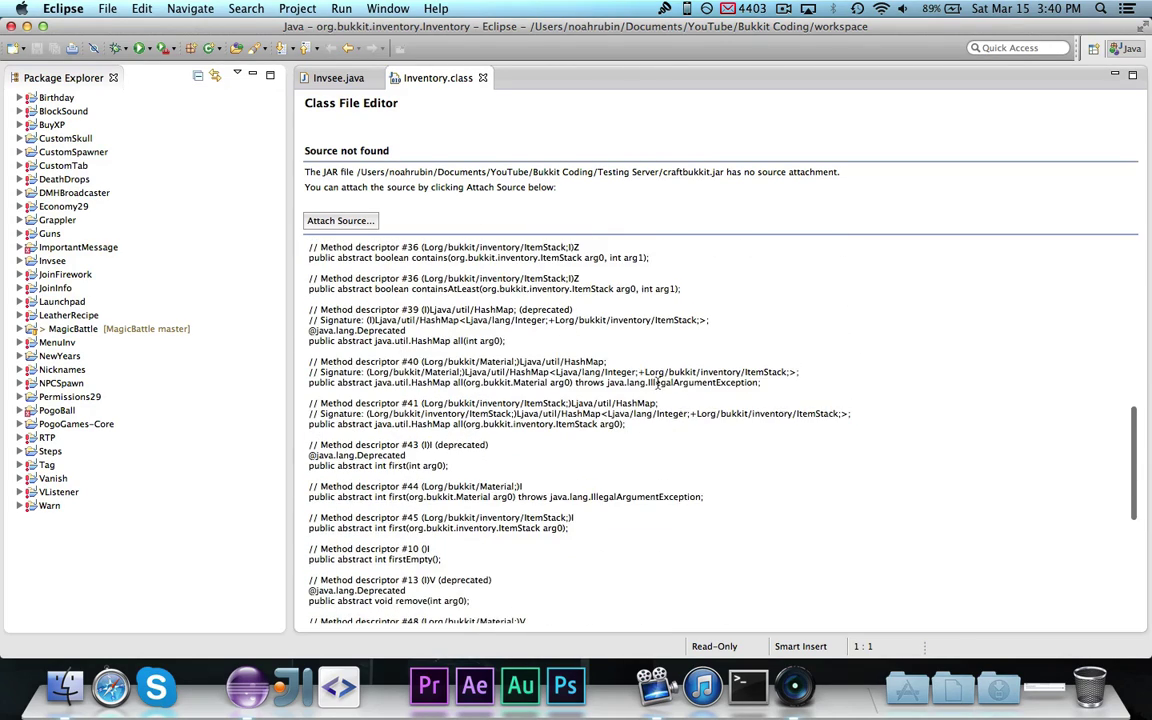
pyautogui.scroll(-3)
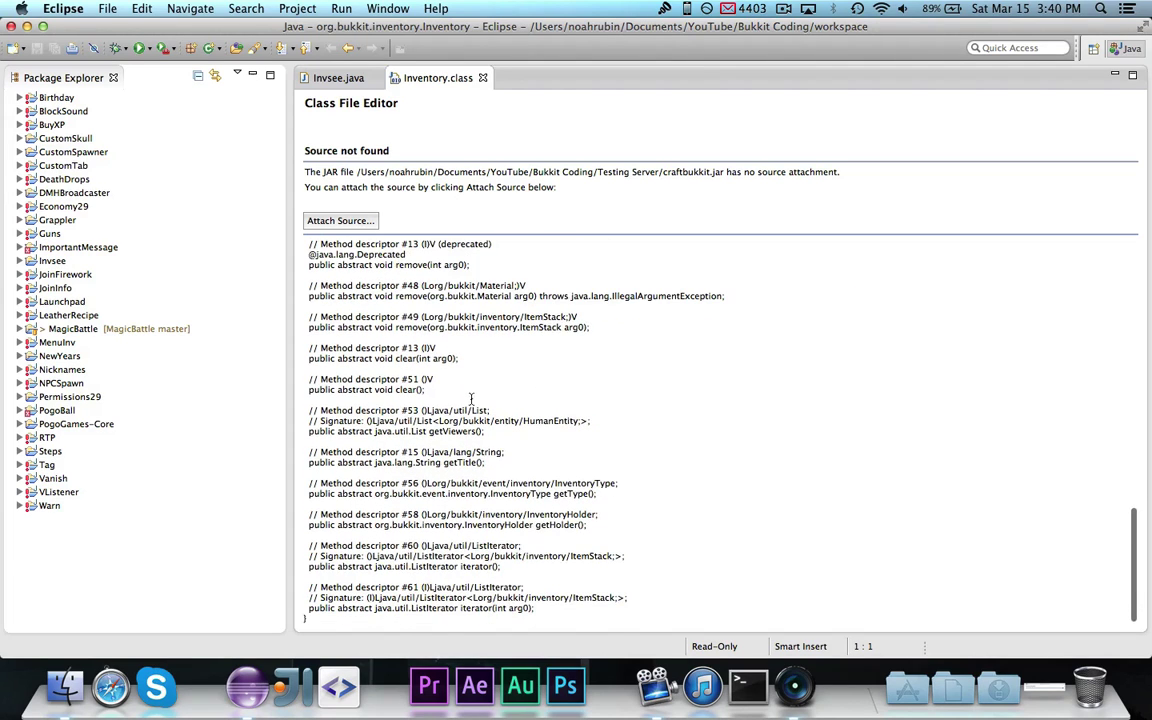
pyautogui.scroll(3)
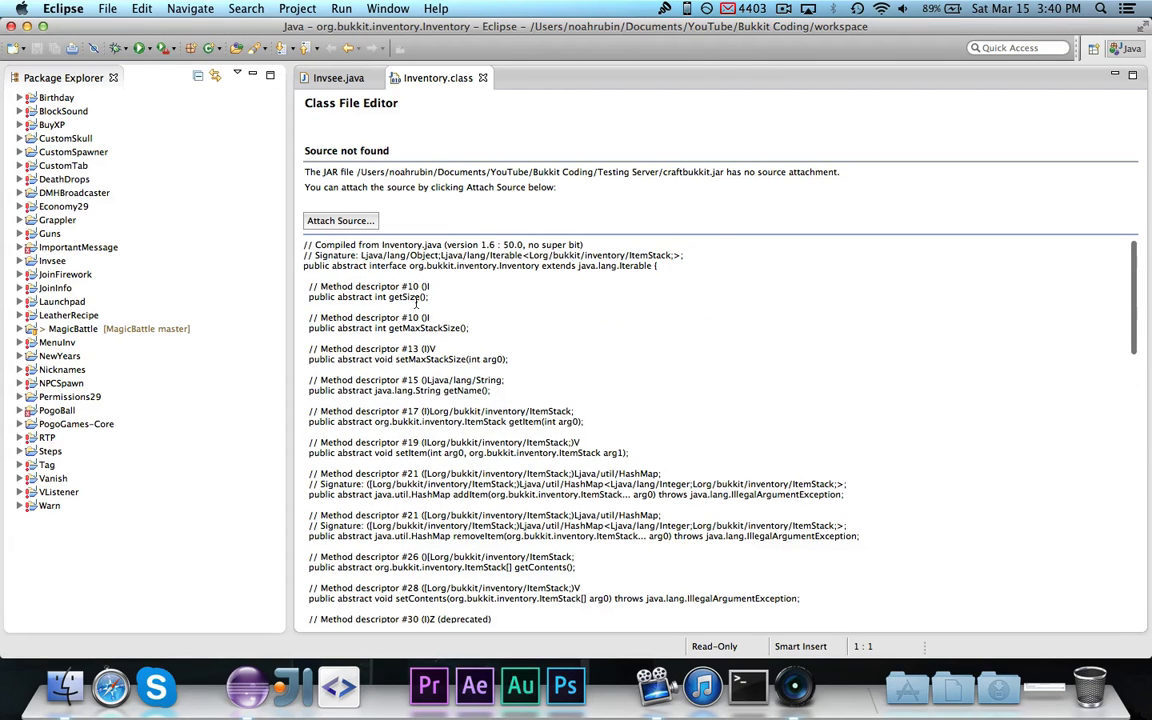
pyautogui.moveTo(487, 302)
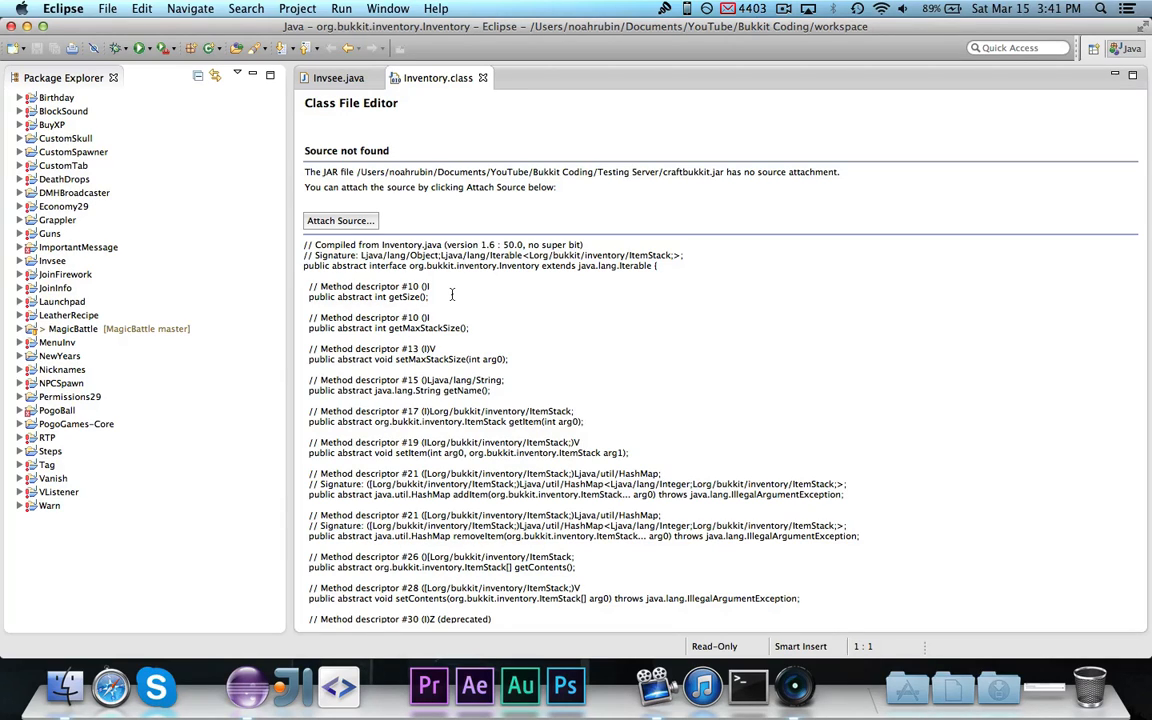
pyautogui.moveTo(687, 283)
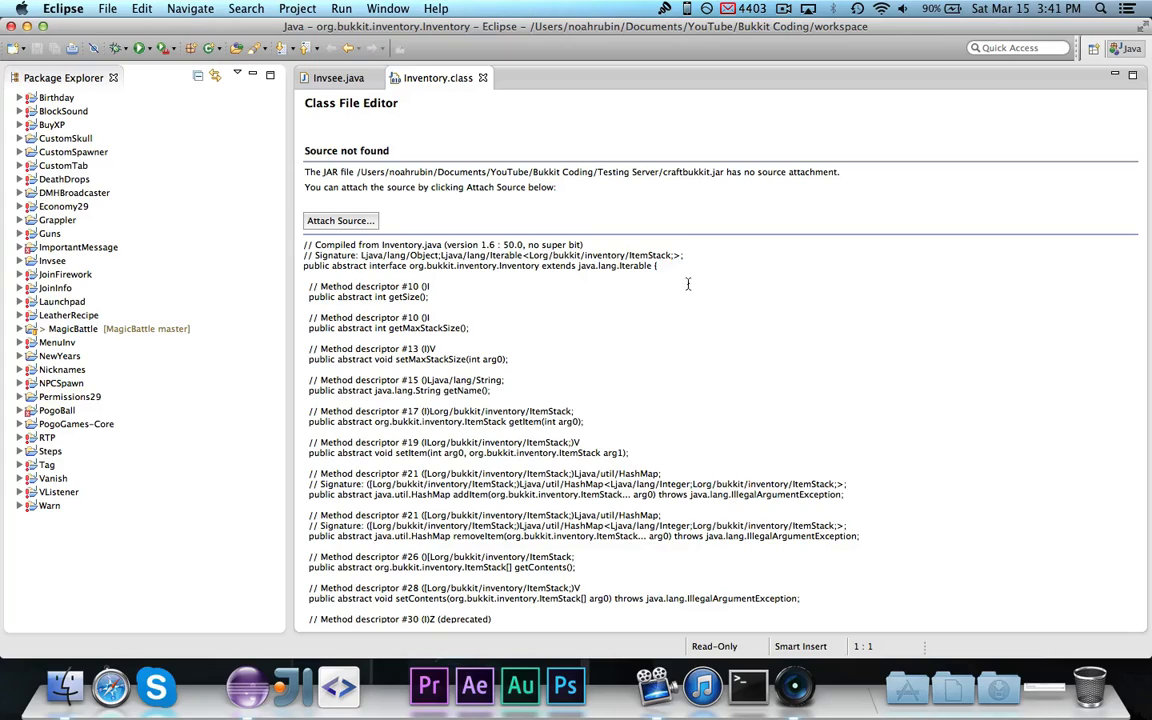
pyautogui.scroll(-3)
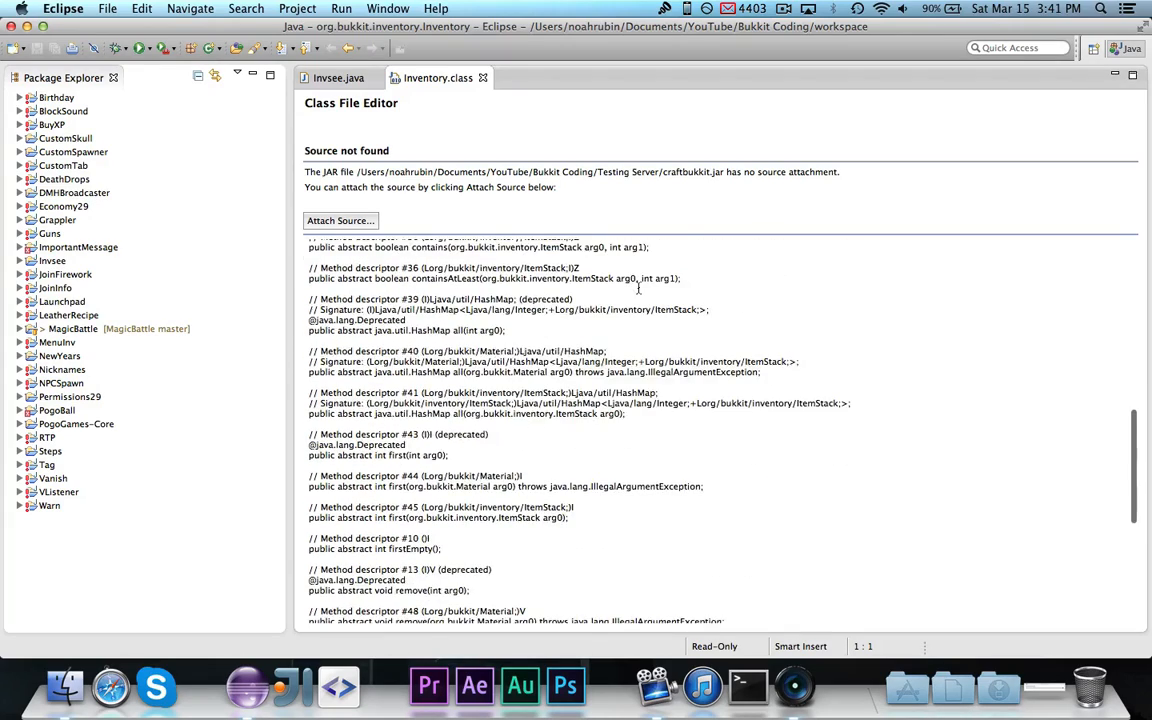
pyautogui.scroll(3)
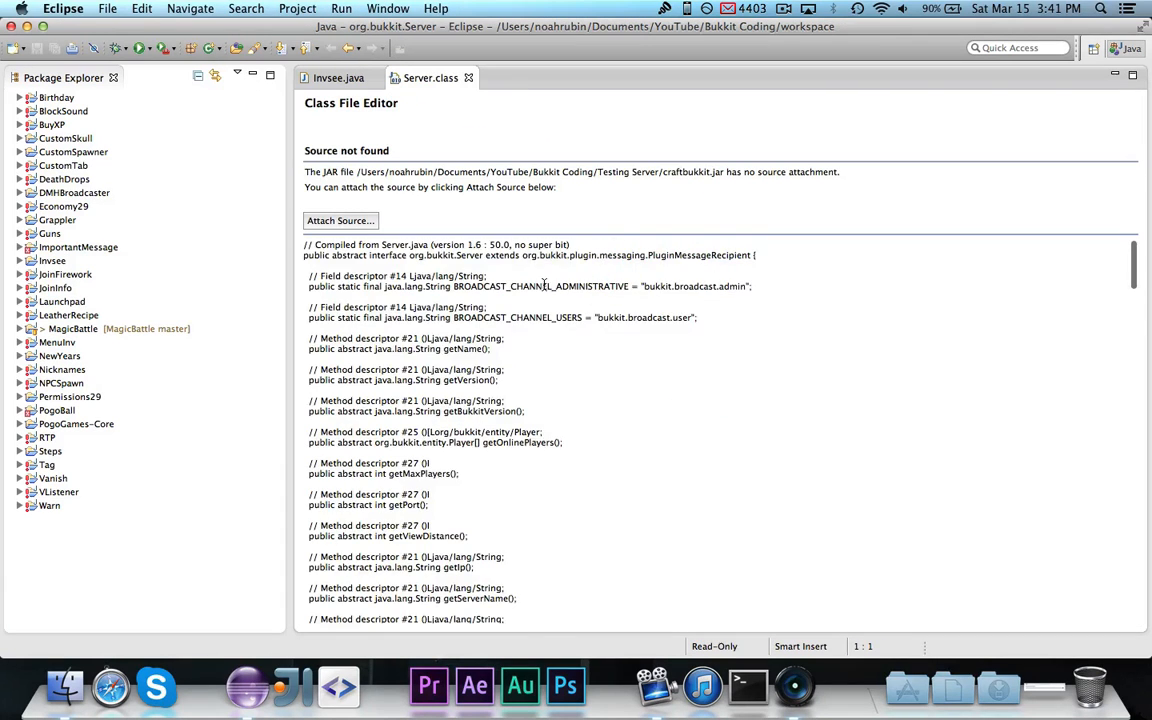
# Scroll AsyncPlayerChatEvent's constructor bytecode and local variable table.
pyautogui.scroll(-3)
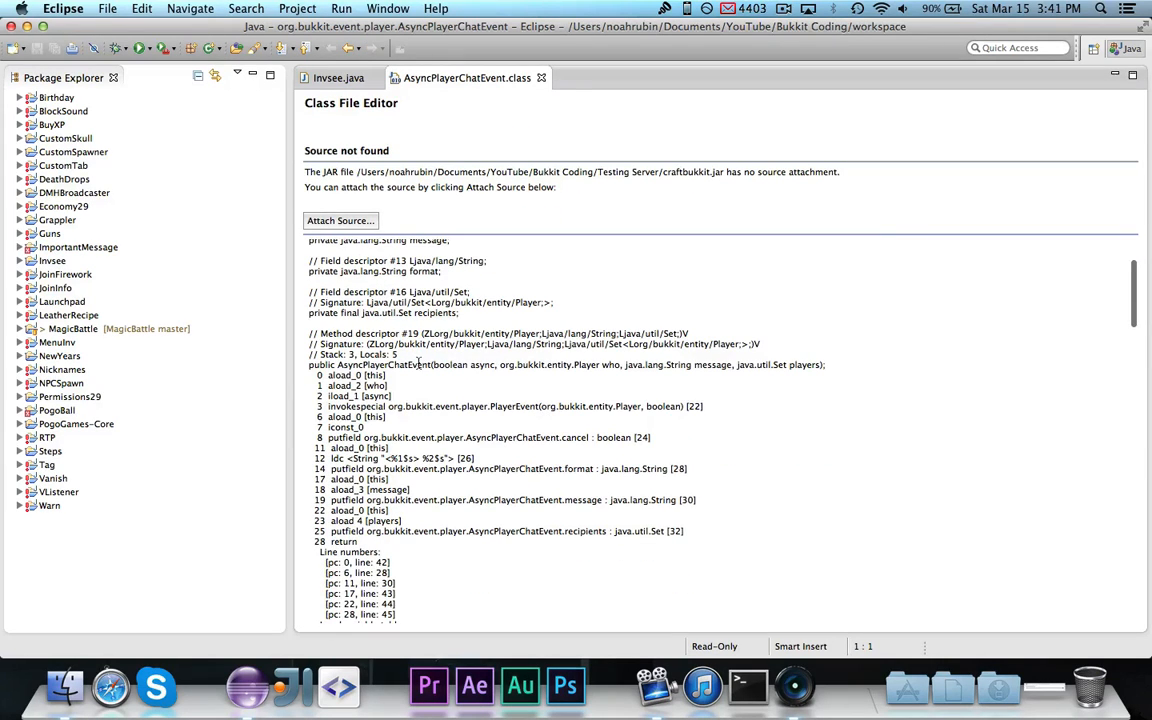
pyautogui.scroll(-3)
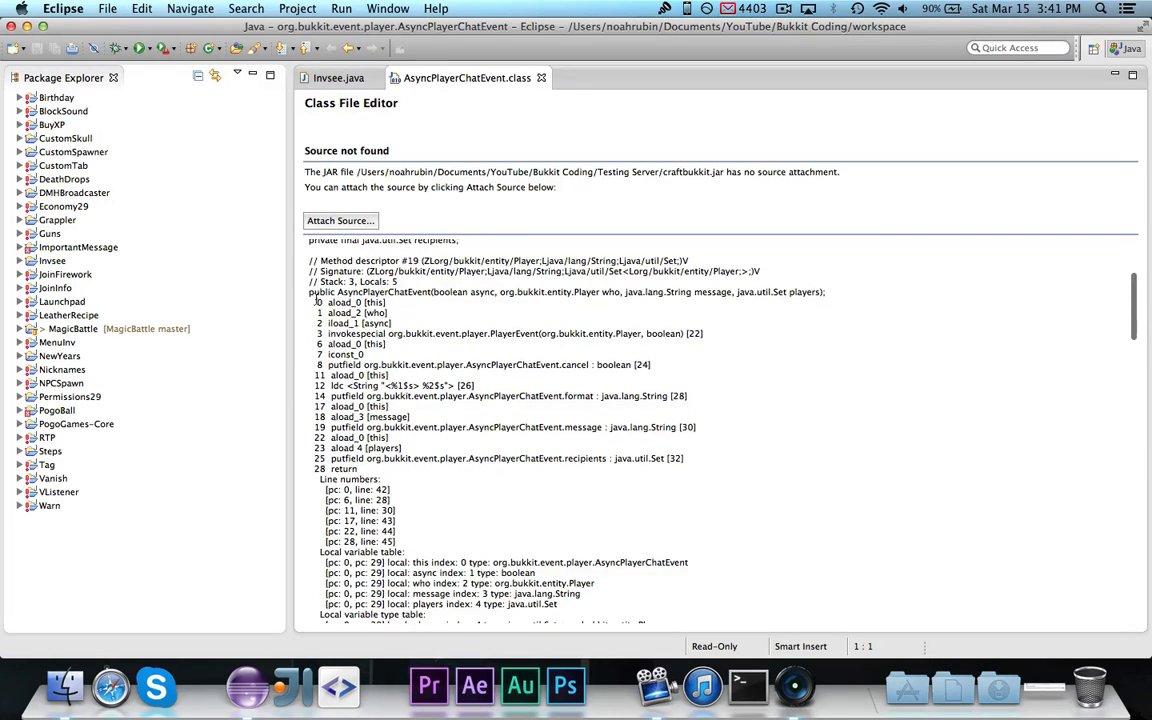
pyautogui.moveTo(760, 375)
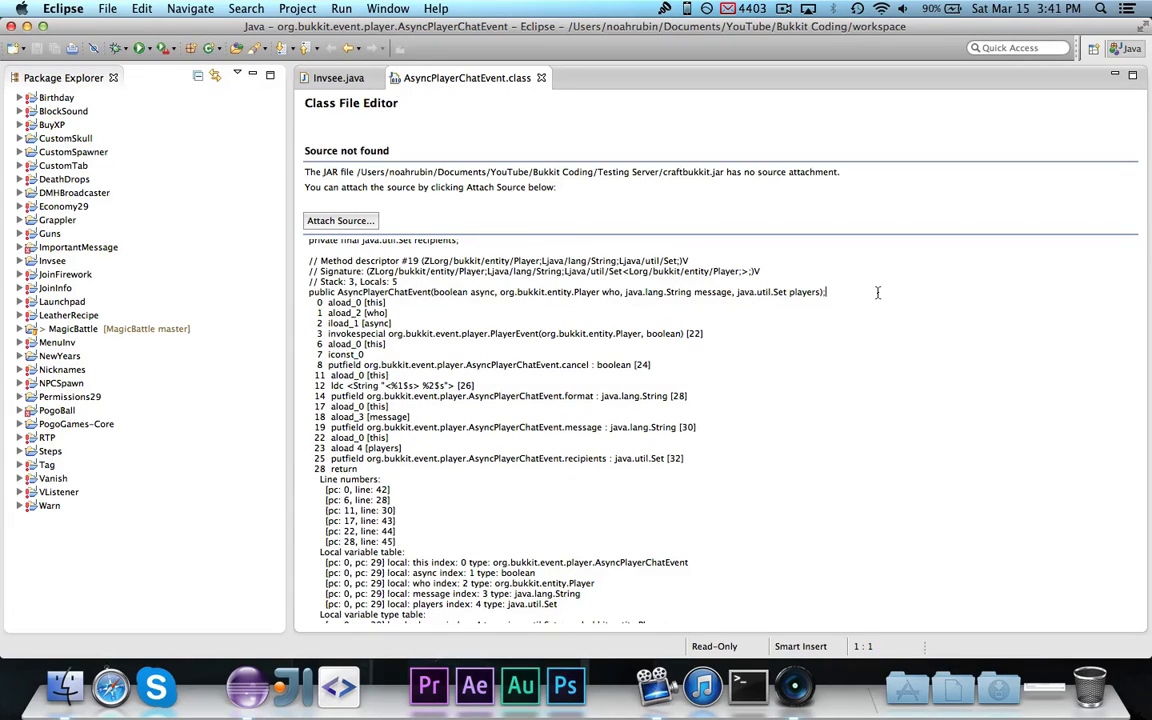
pyautogui.moveTo(570, 132)
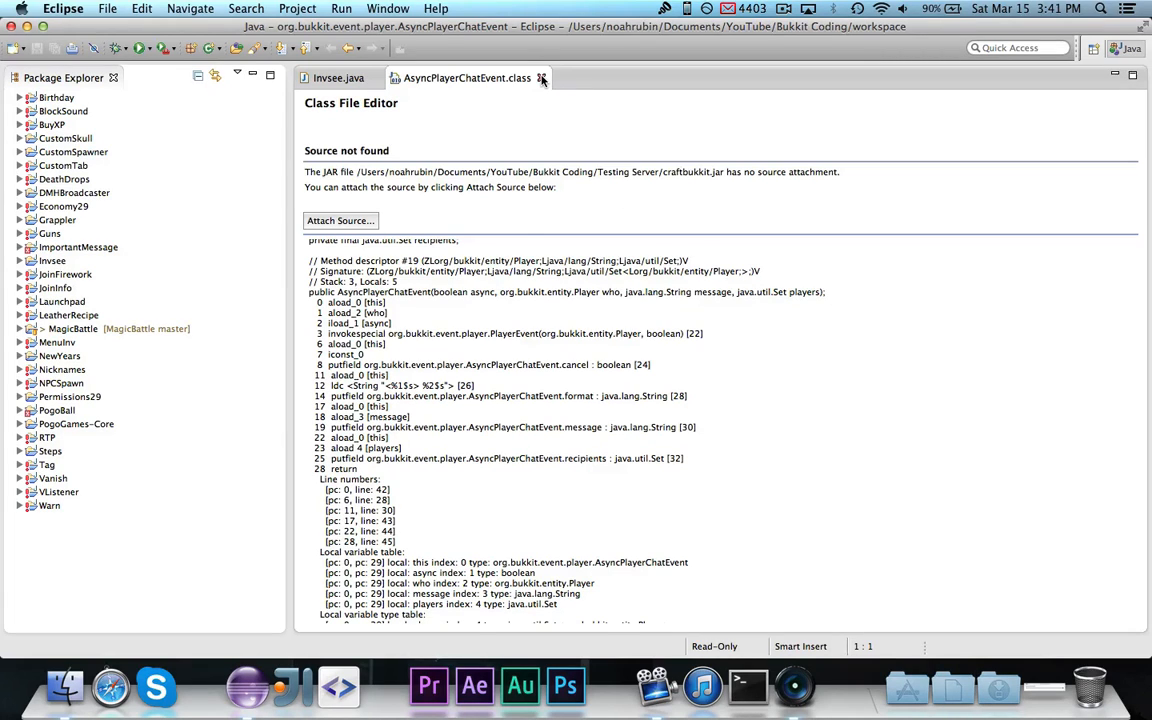
pyautogui.moveTo(545, 78)
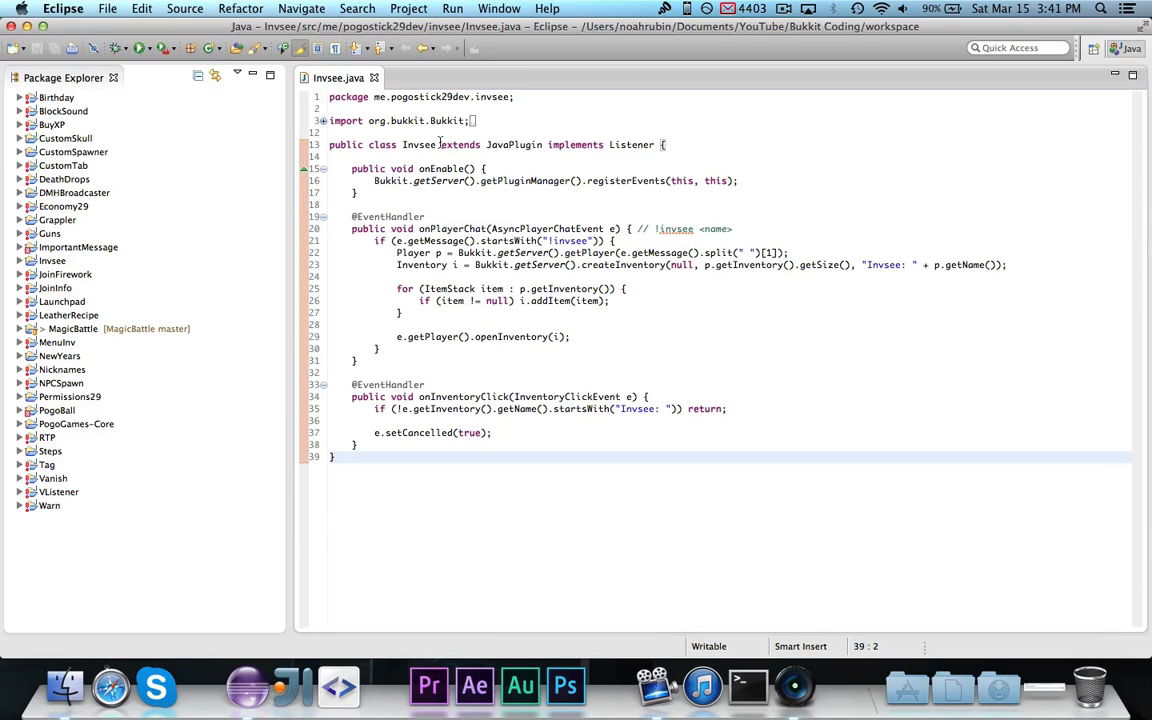
pyautogui.click(547, 8)
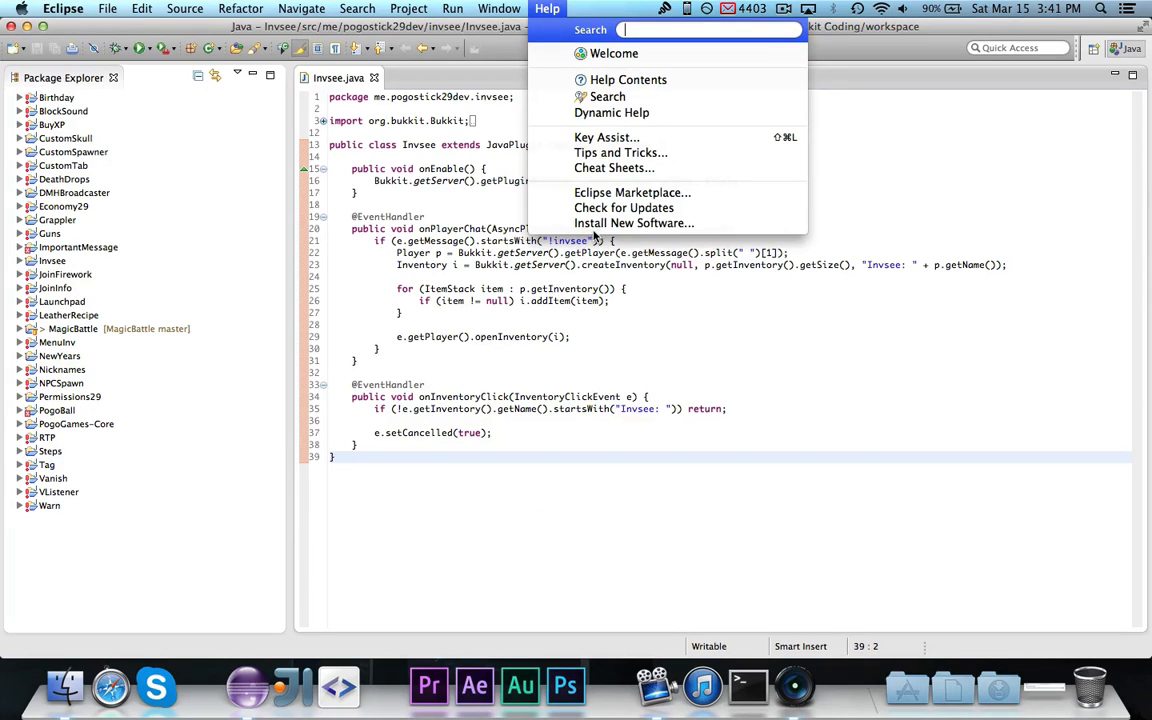
pyautogui.click(634, 223)
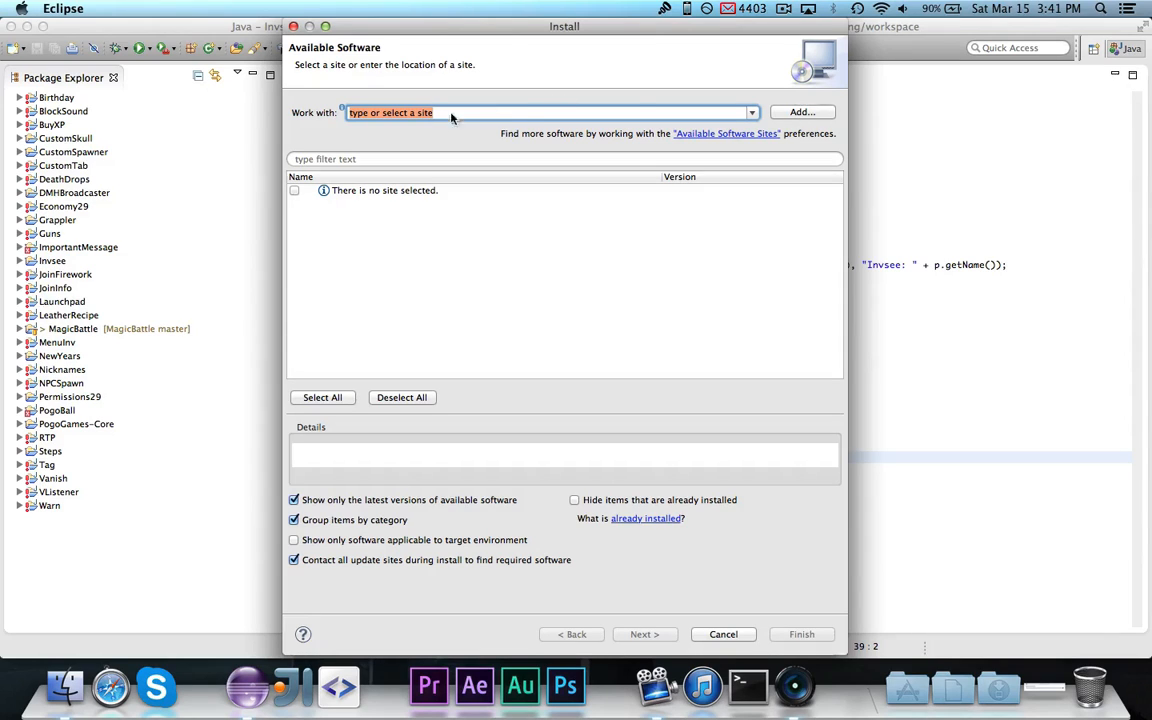
pyautogui.click(801, 111)
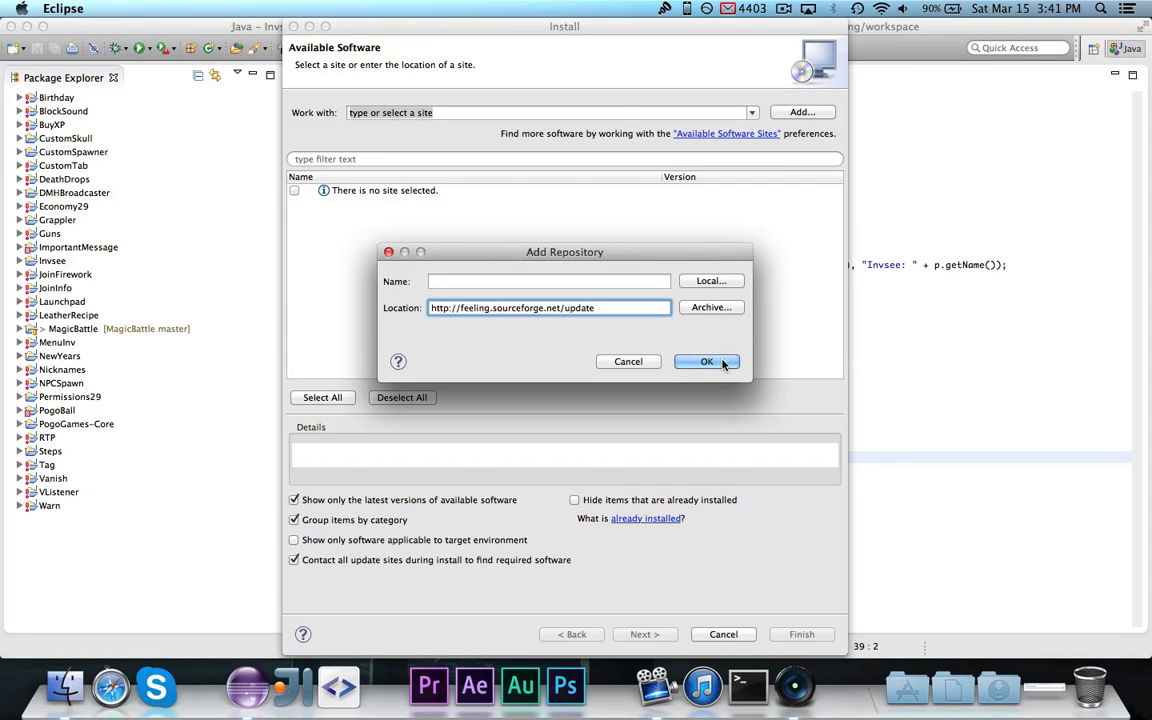
pyautogui.click(706, 361)
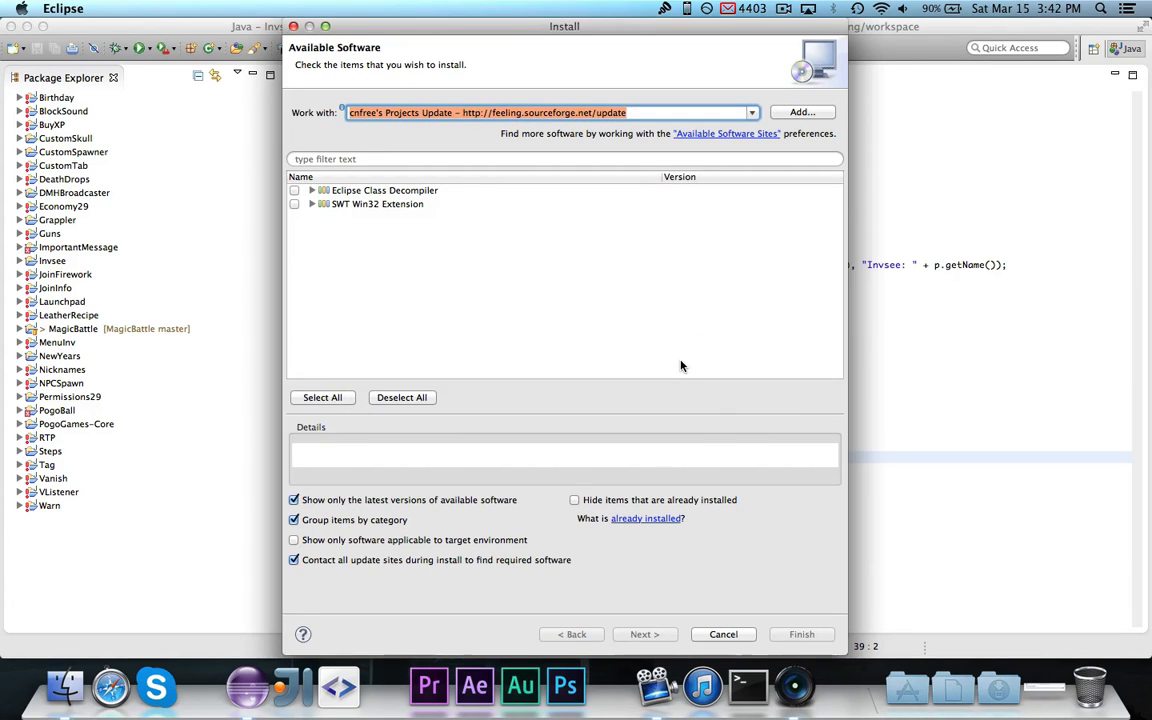
pyautogui.moveTo(434, 257)
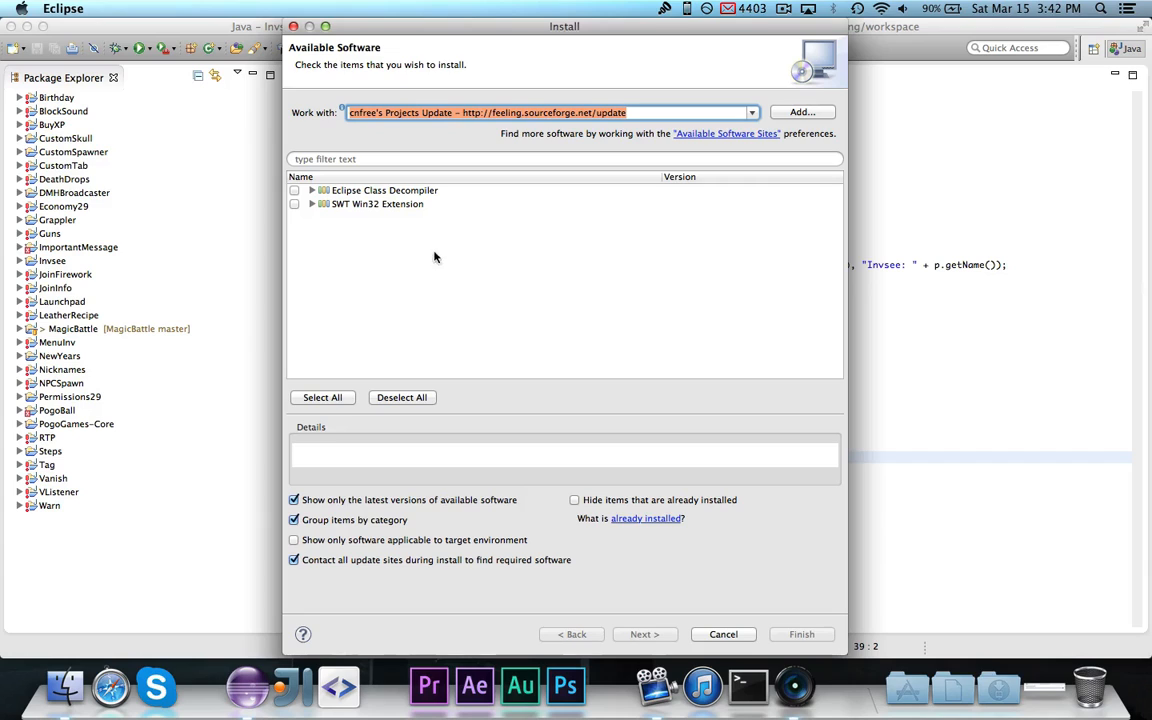
pyautogui.moveTo(420, 203)
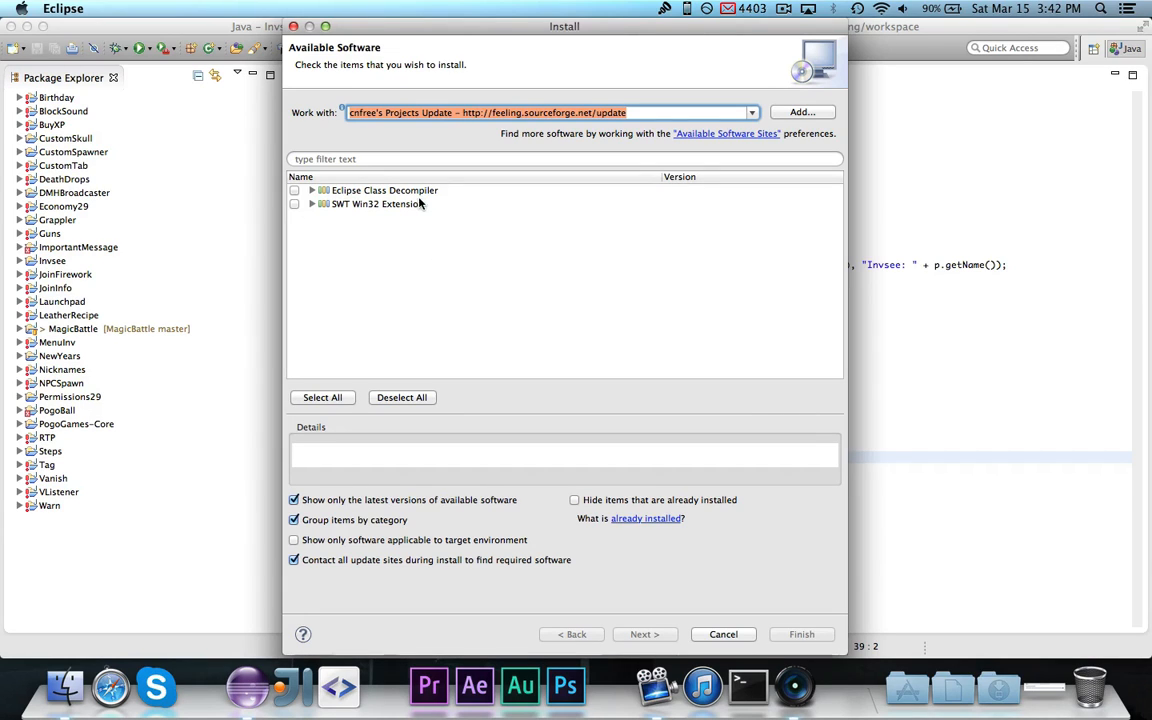
pyautogui.moveTo(390, 213)
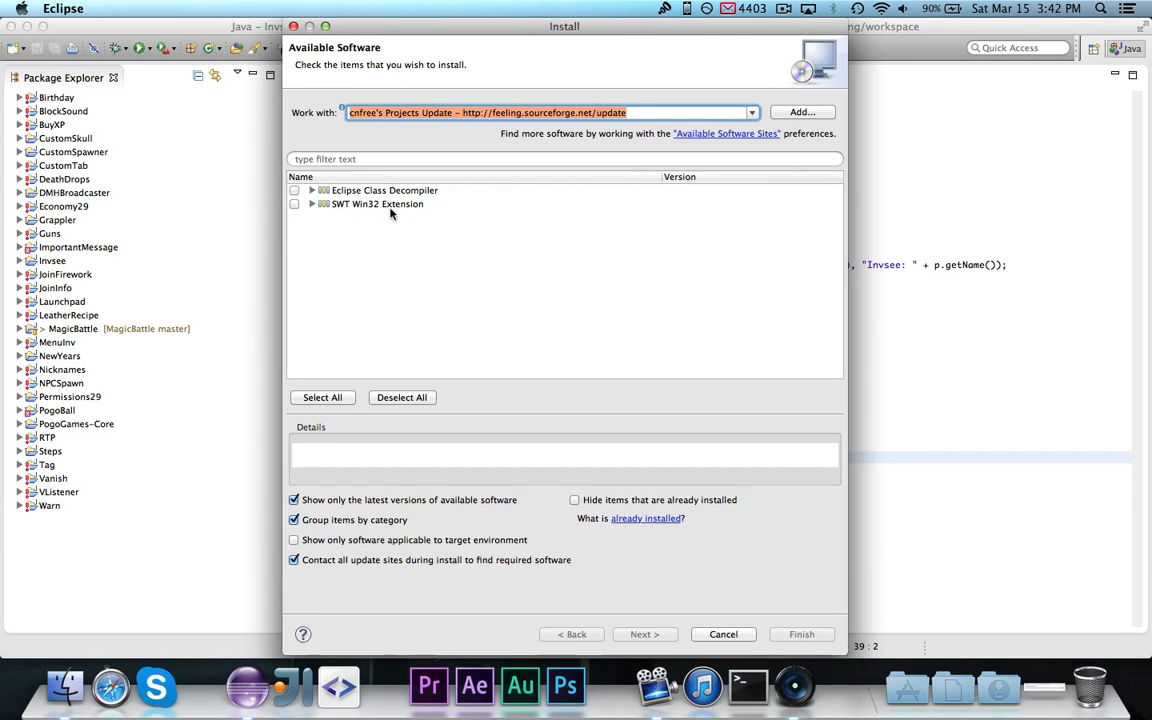
# Tick Eclipse Class Decompiler and review the items to install.
pyautogui.click(294, 190)
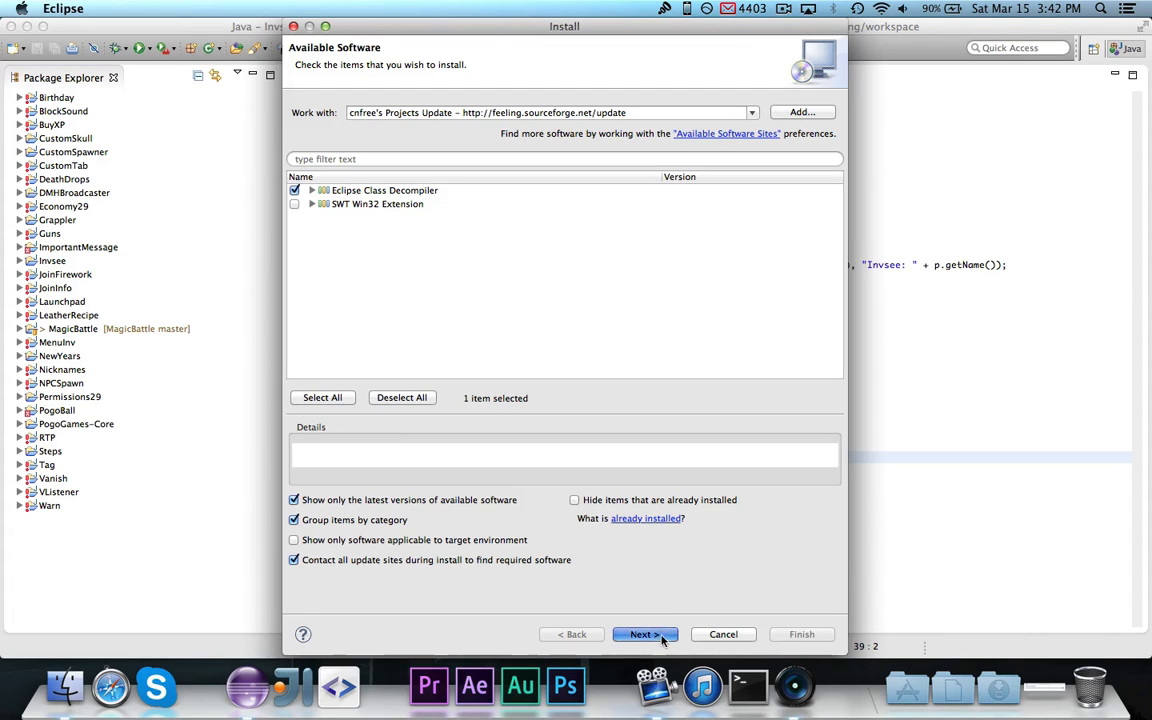
pyautogui.click(644, 634)
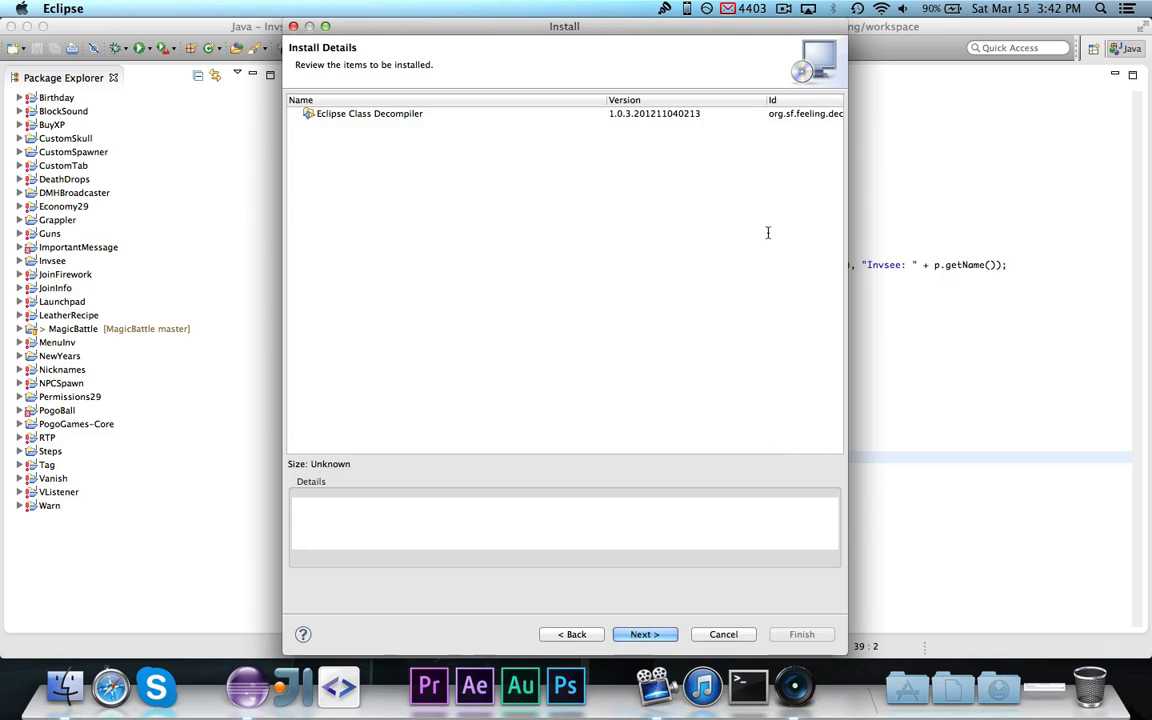
pyautogui.click(369, 113)
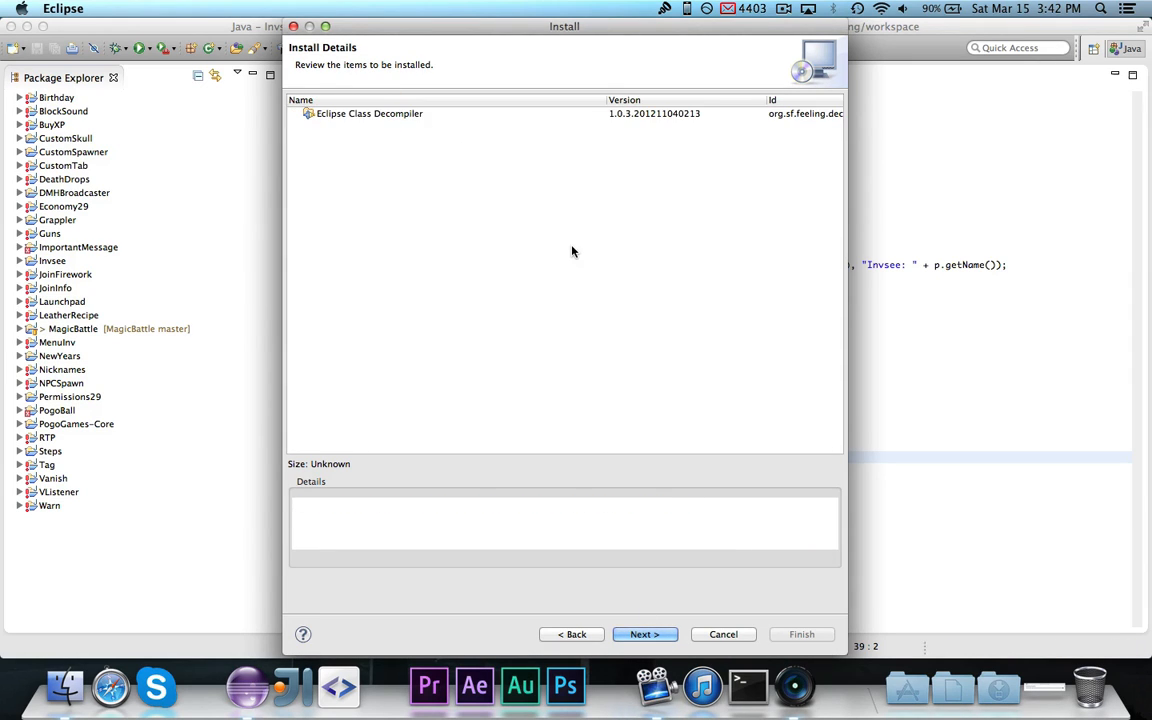
# Accept the license agreements, view the second license, and start the installation.
pyautogui.click(644, 634)
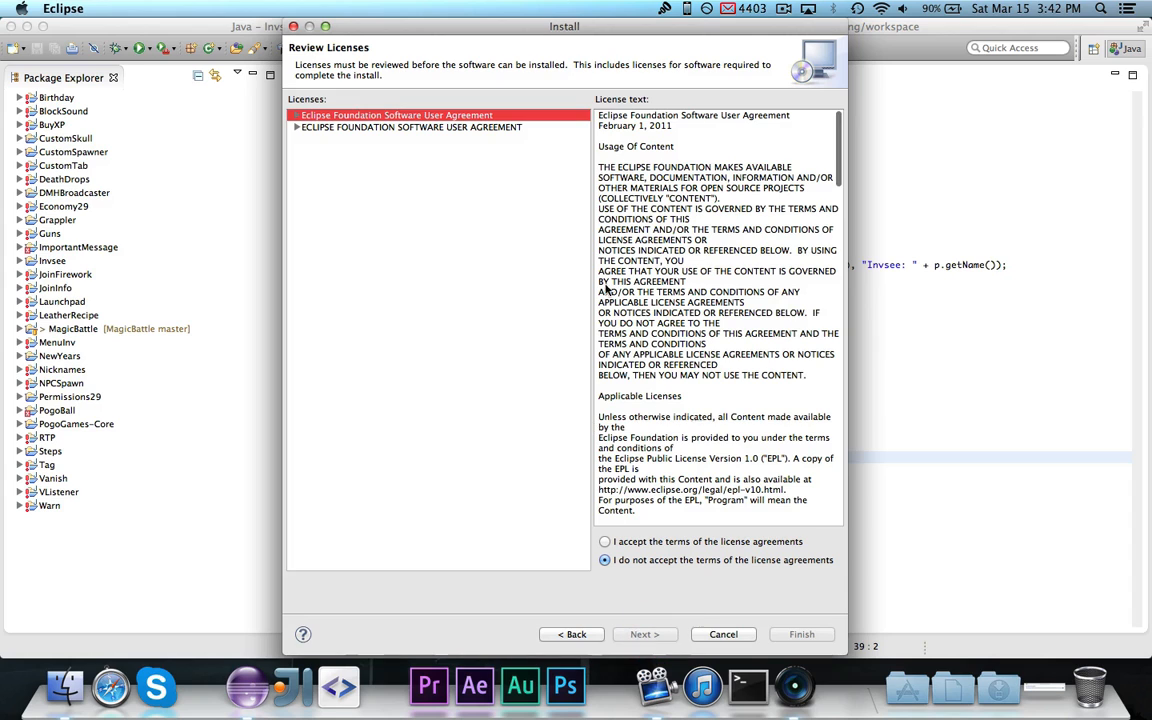
pyautogui.click(604, 541)
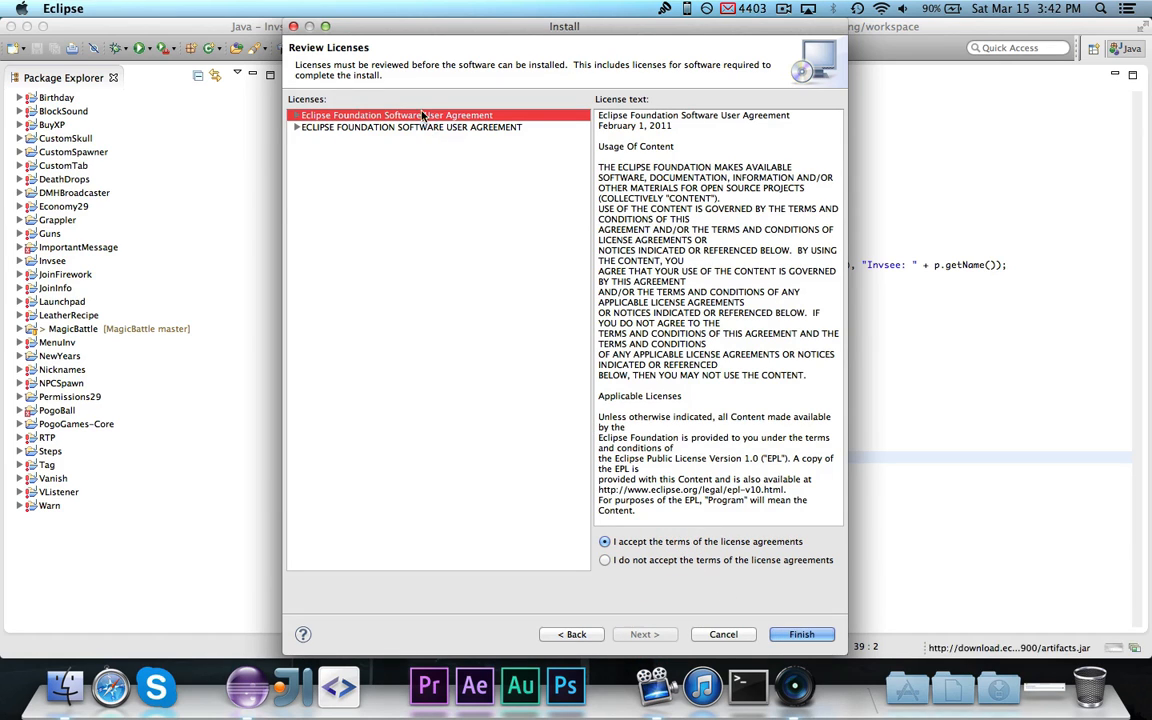
pyautogui.click(410, 127)
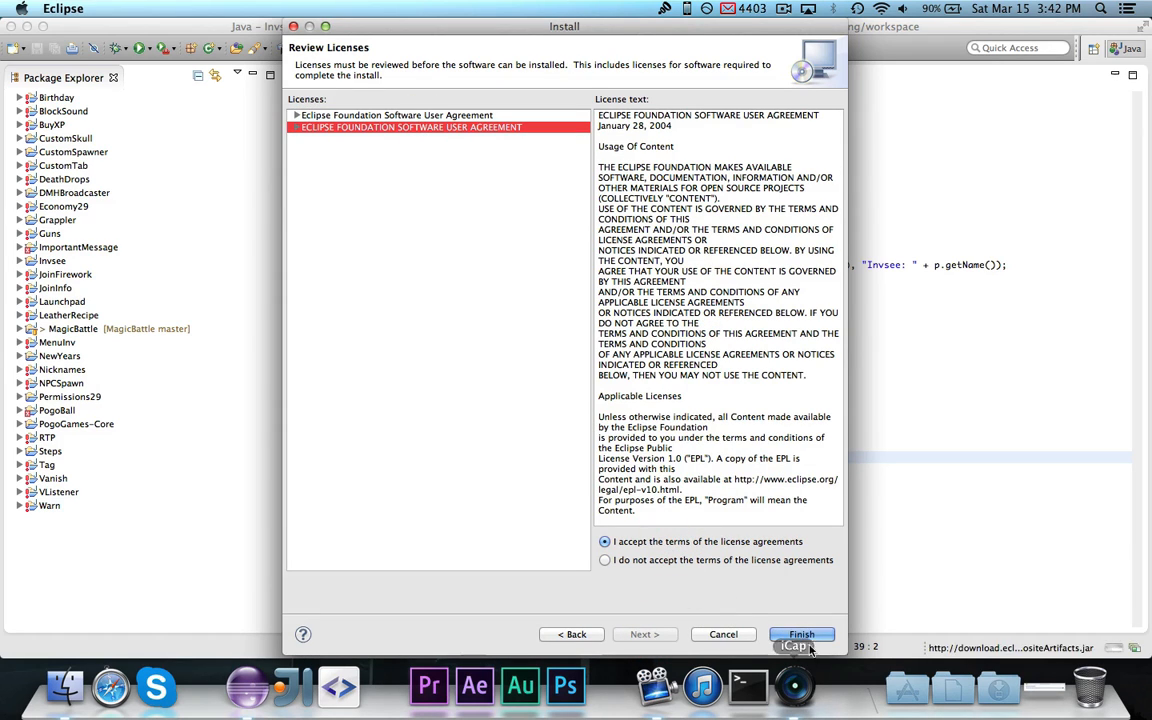
pyautogui.click(801, 634)
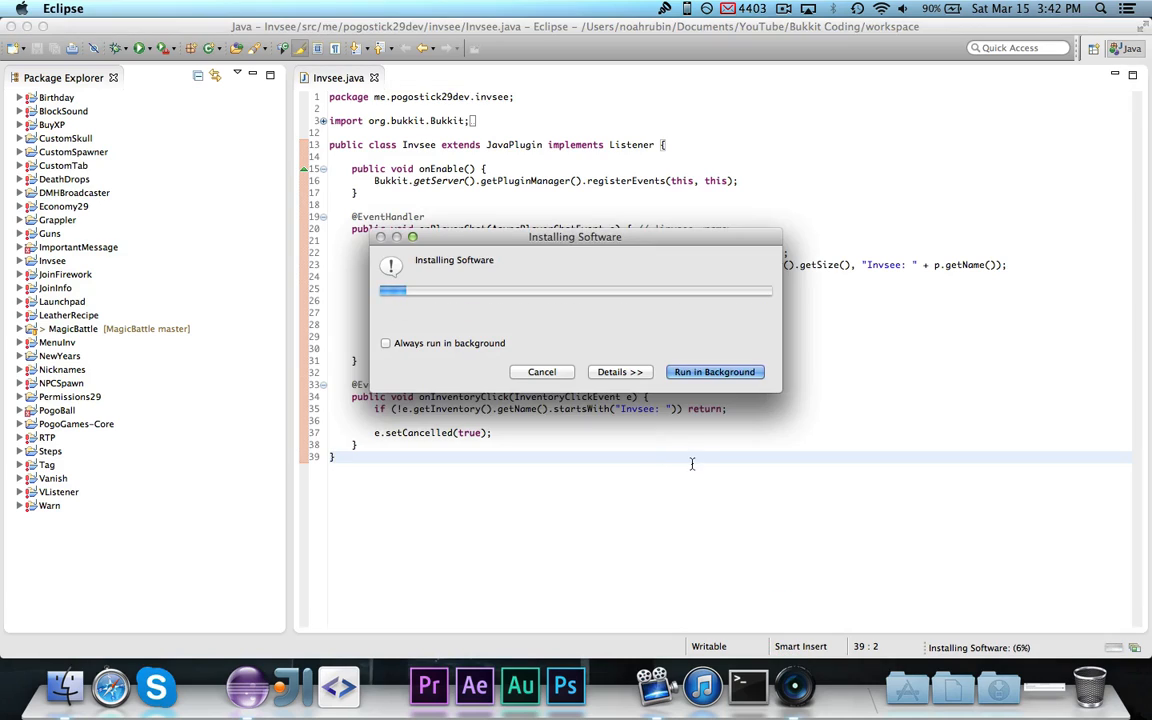
# Show download details and follow the installation in the background until 40%.
pyautogui.click(619, 371)
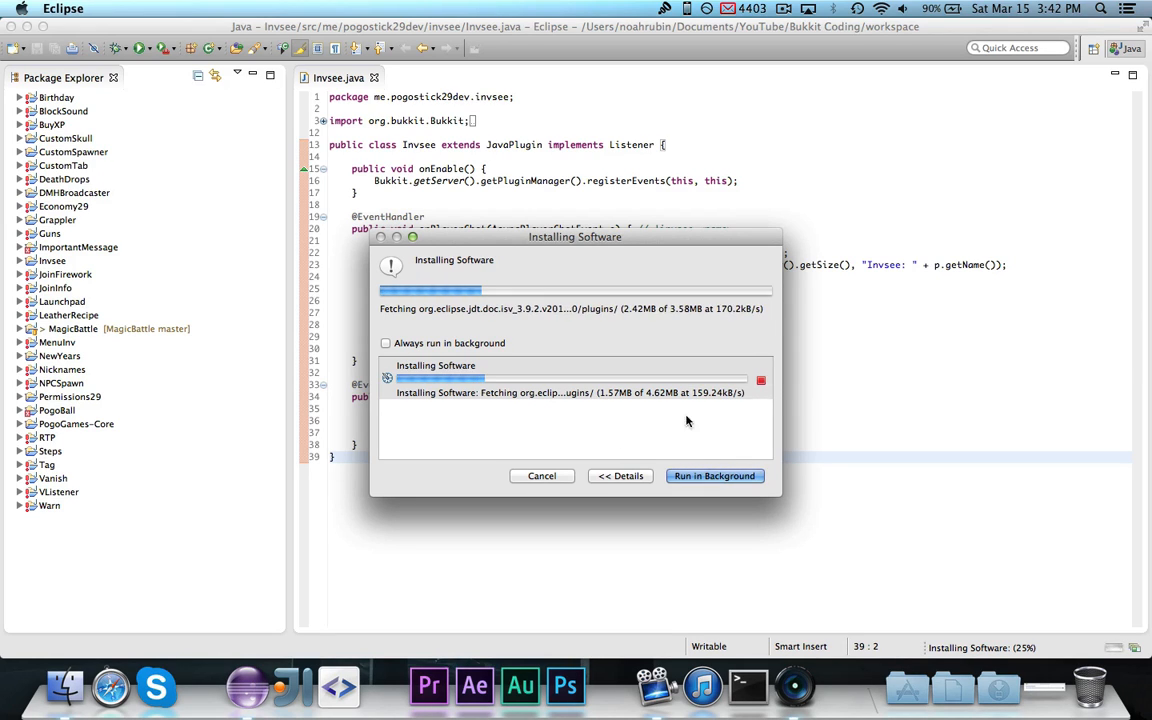
pyautogui.moveTo(668, 436)
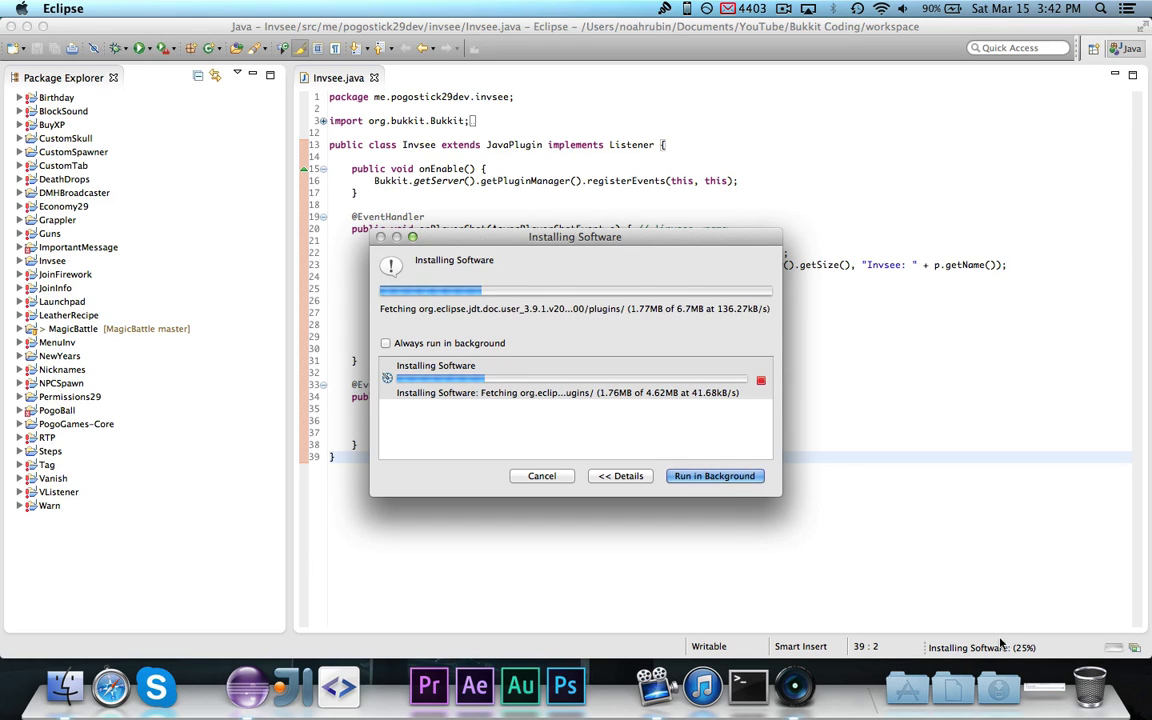
pyautogui.click(714, 475)
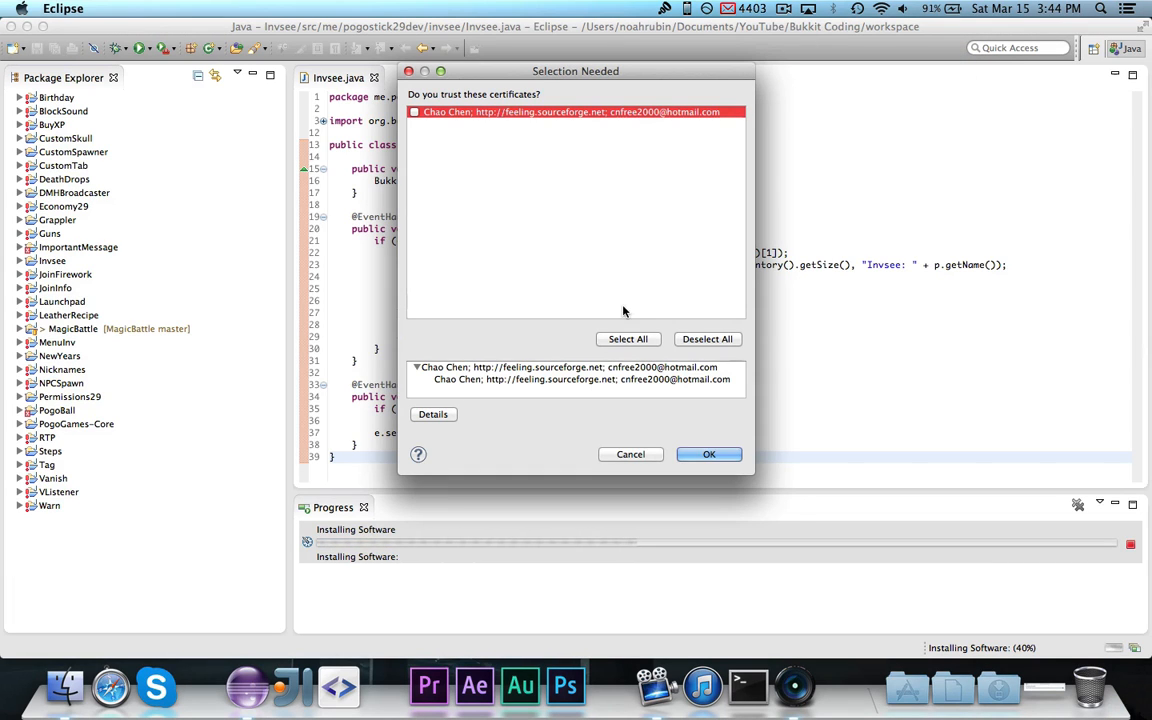
pyautogui.moveTo(630, 62)
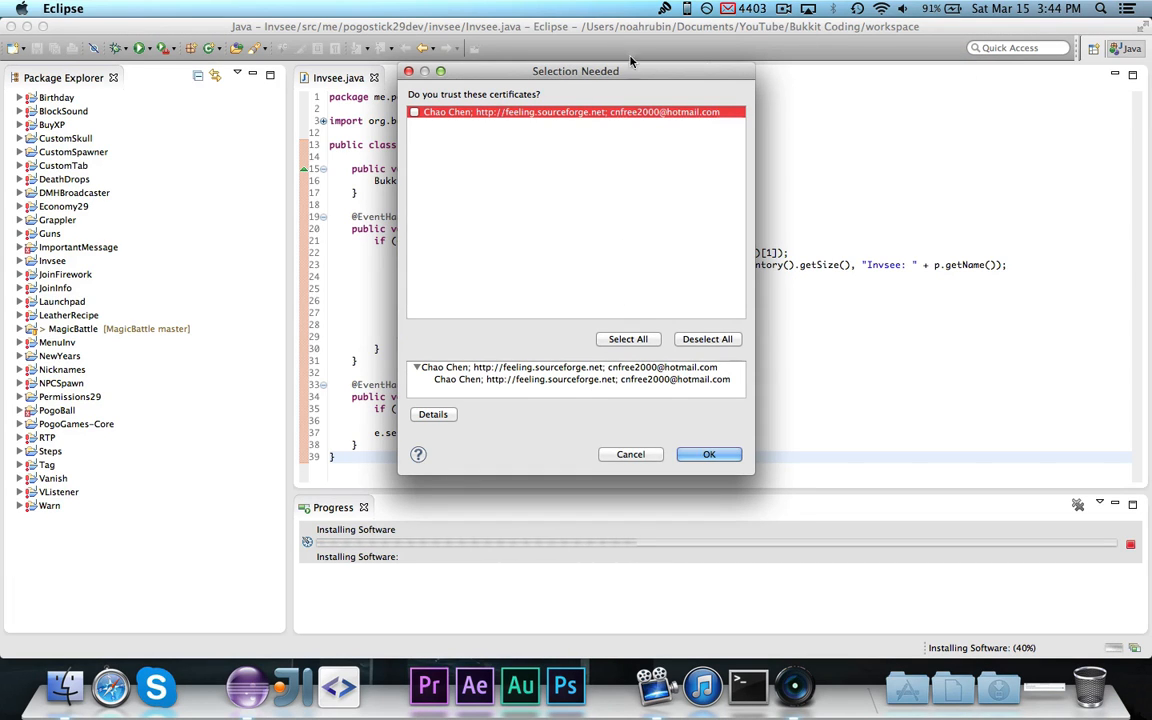
# Trust the decompiler author's signing certificate and confirm so installation resumes.
pyautogui.click(415, 111)
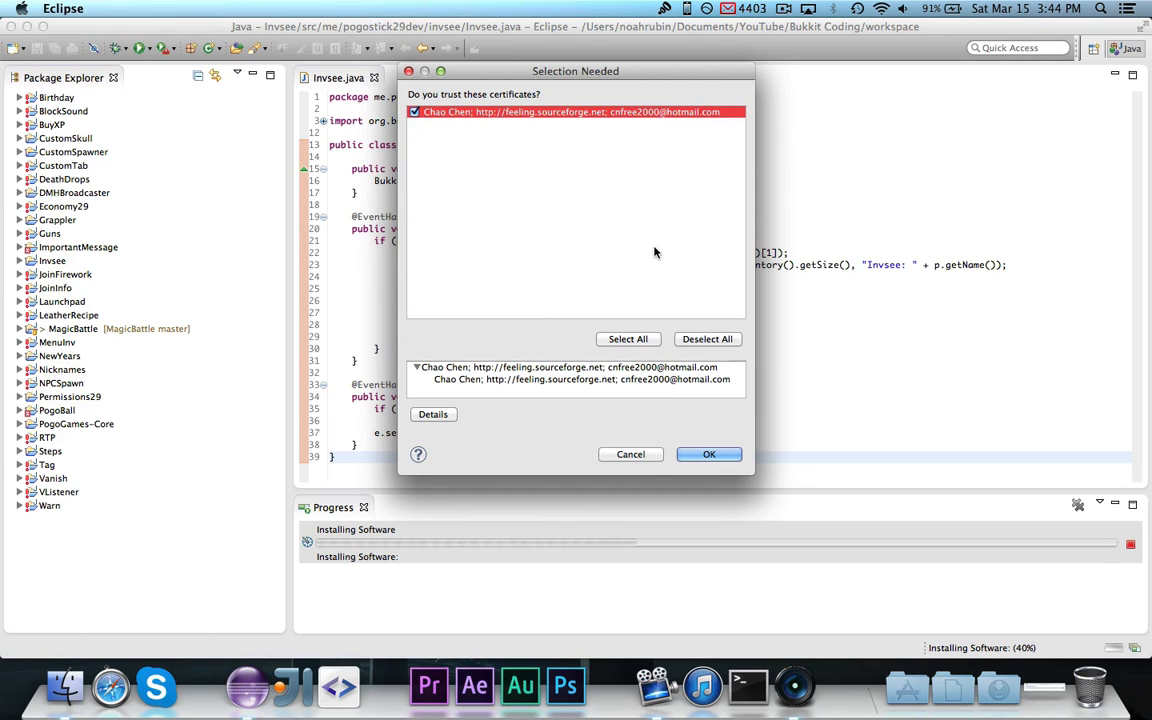
pyautogui.moveTo(442, 416)
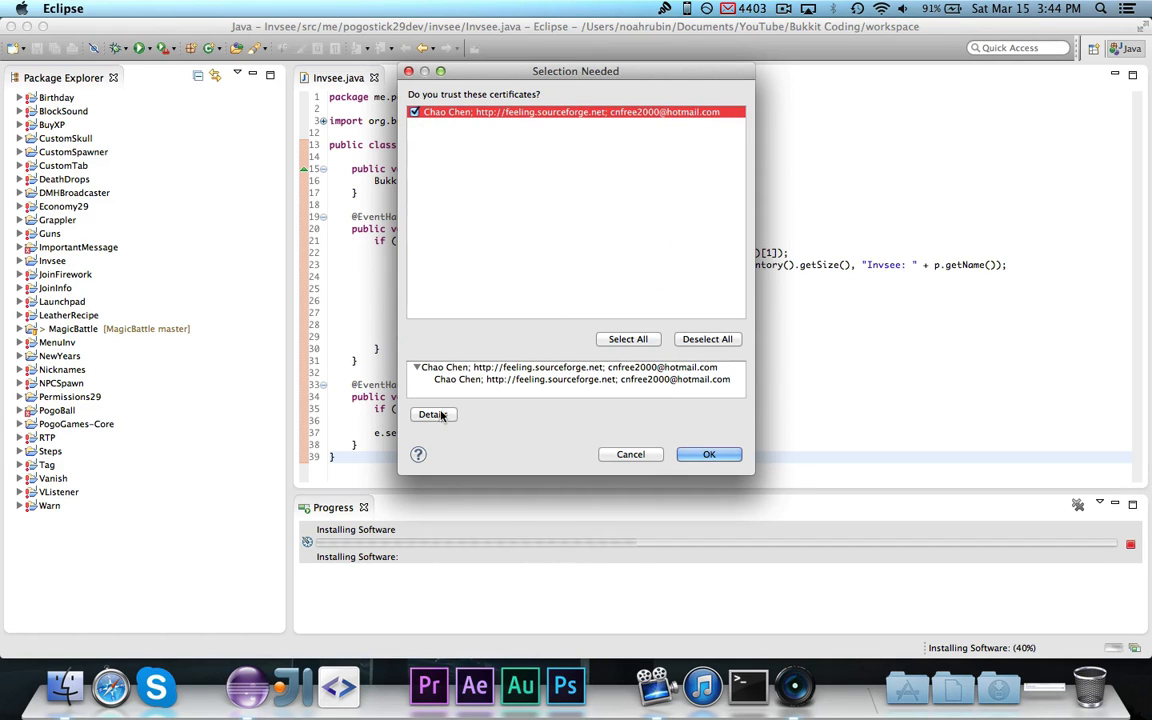
pyautogui.moveTo(410, 188)
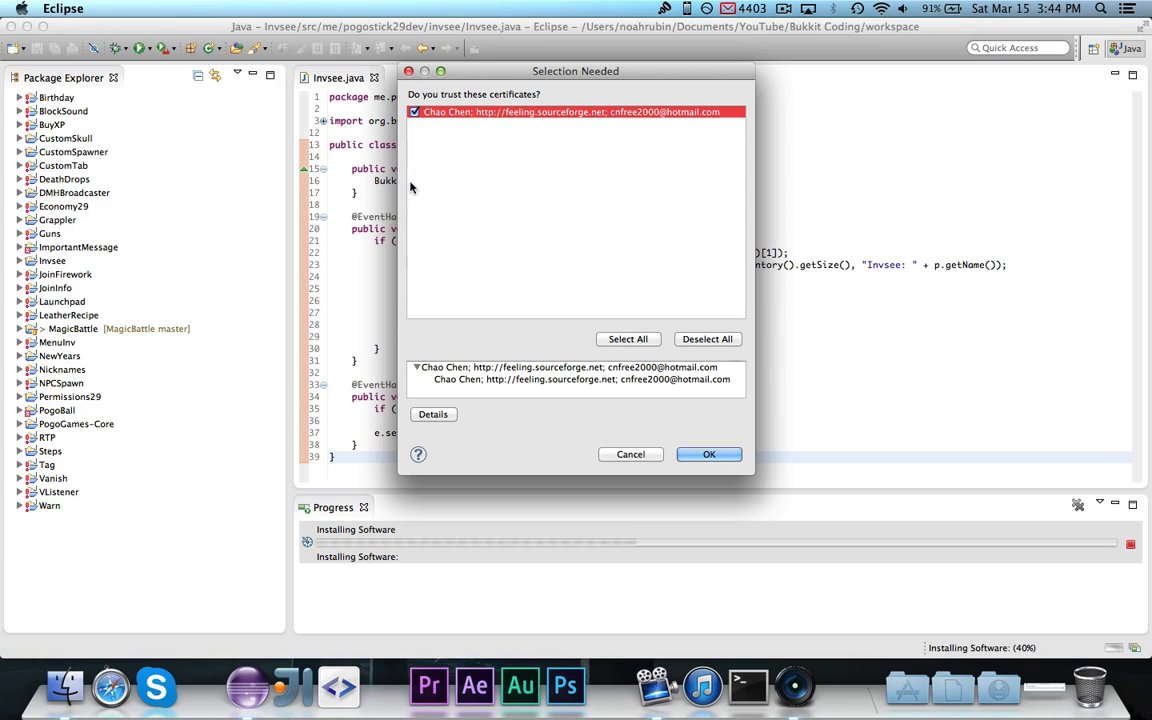
pyautogui.click(709, 454)
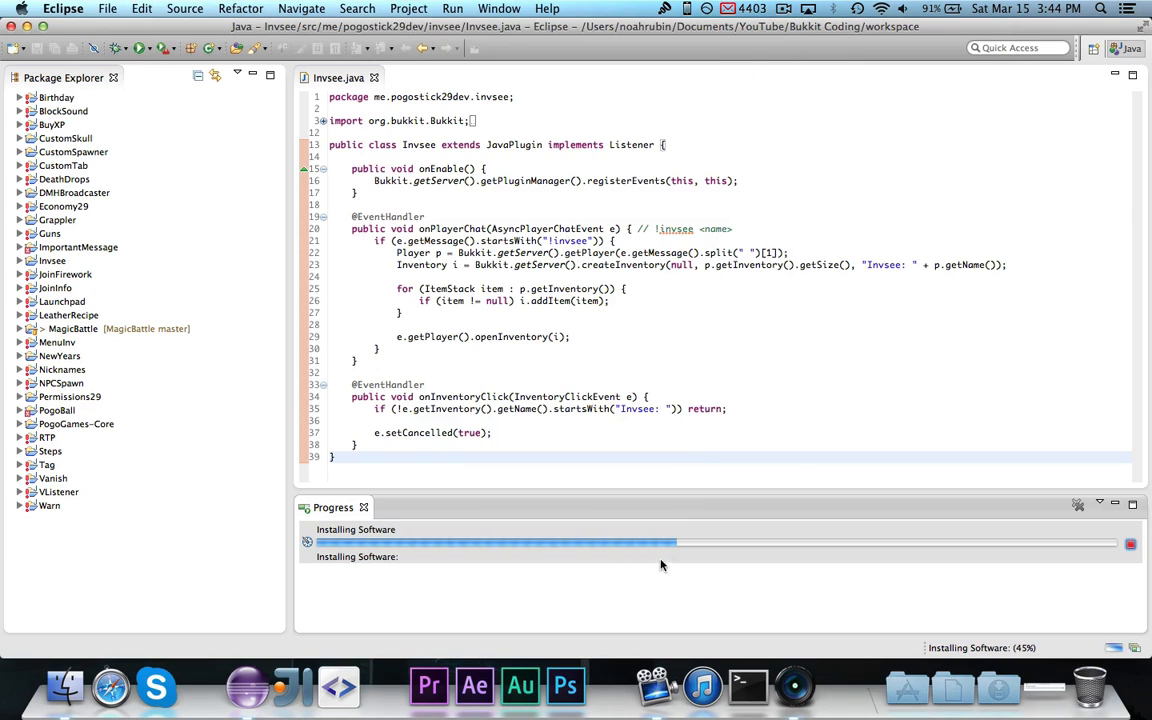
pyautogui.moveTo(745, 593)
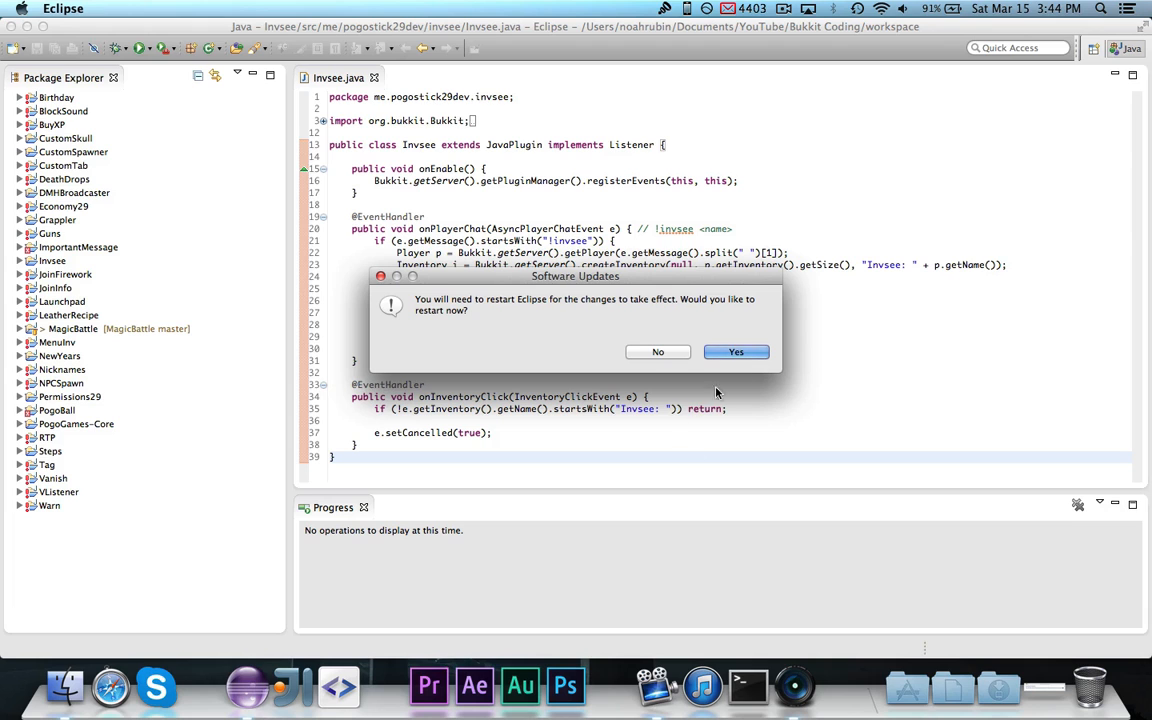
# Confirm the Software Updates prompt to restart Eclipse with the new plugin.
pyautogui.click(736, 351)
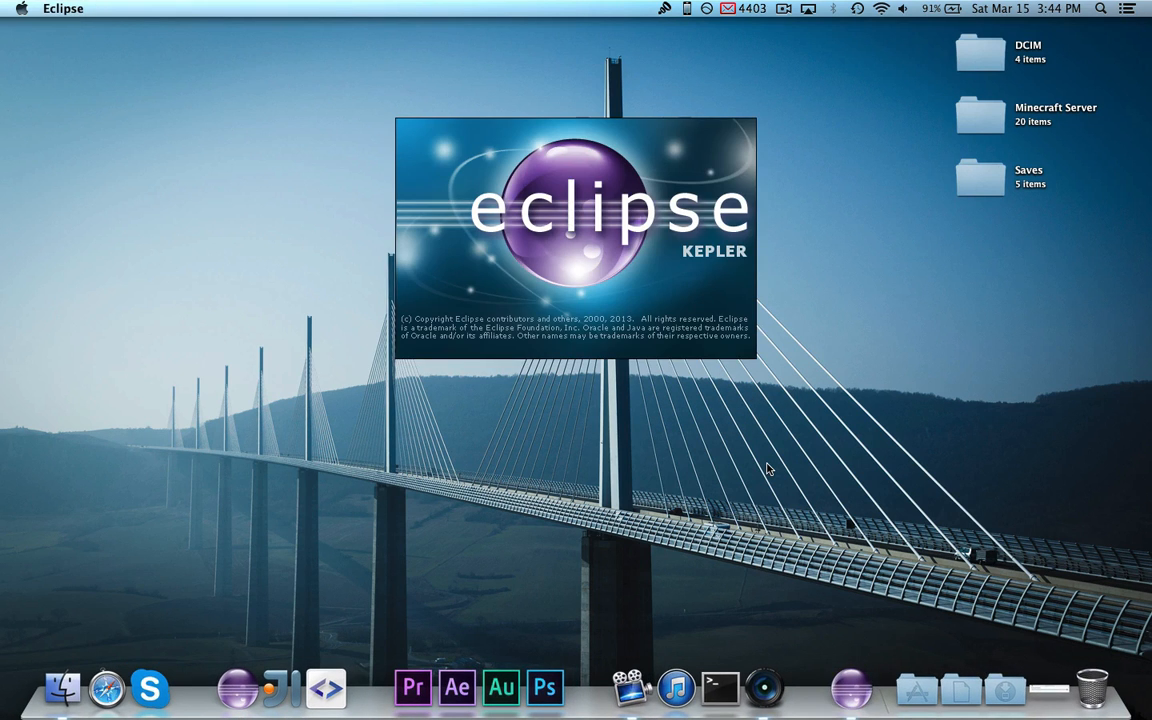
pyautogui.moveTo(700, 302)
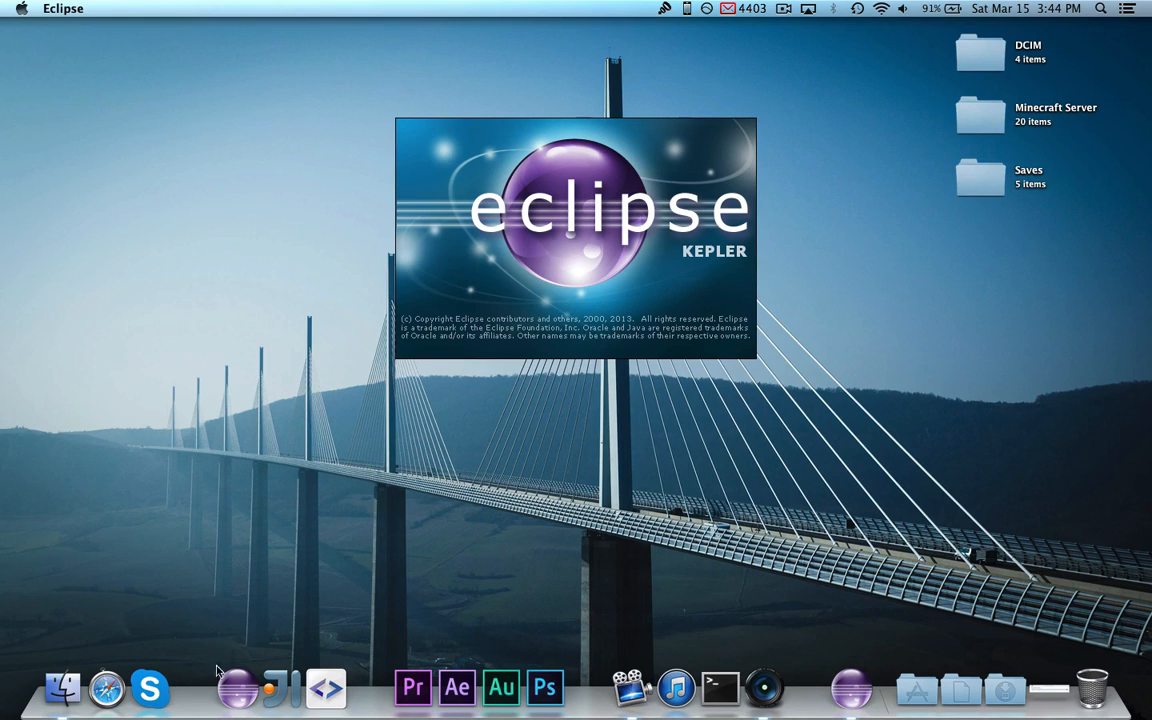
pyautogui.moveTo(341, 556)
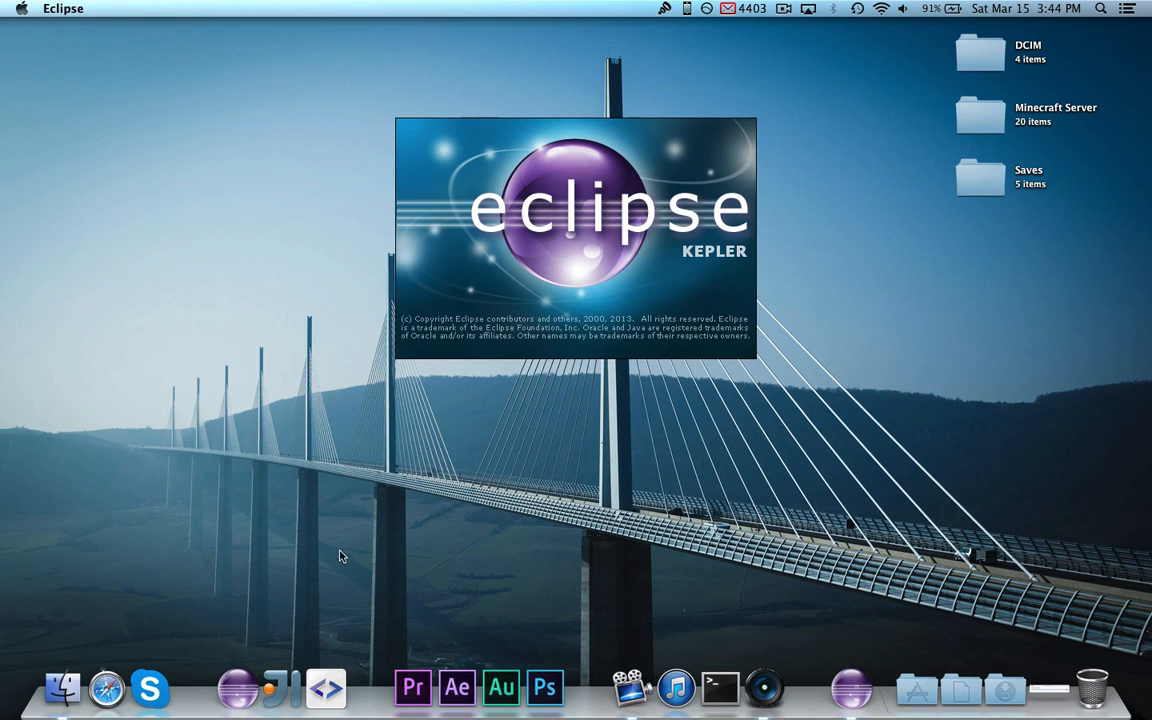
pyautogui.moveTo(298, 606)
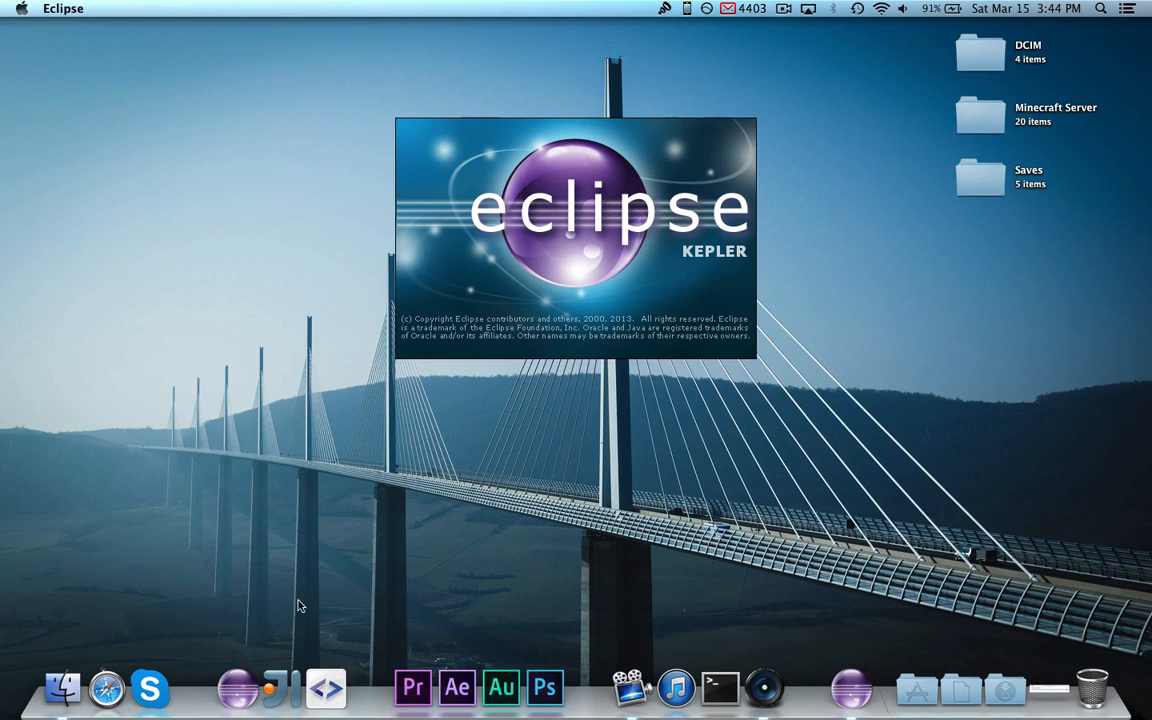
pyautogui.moveTo(238, 687)
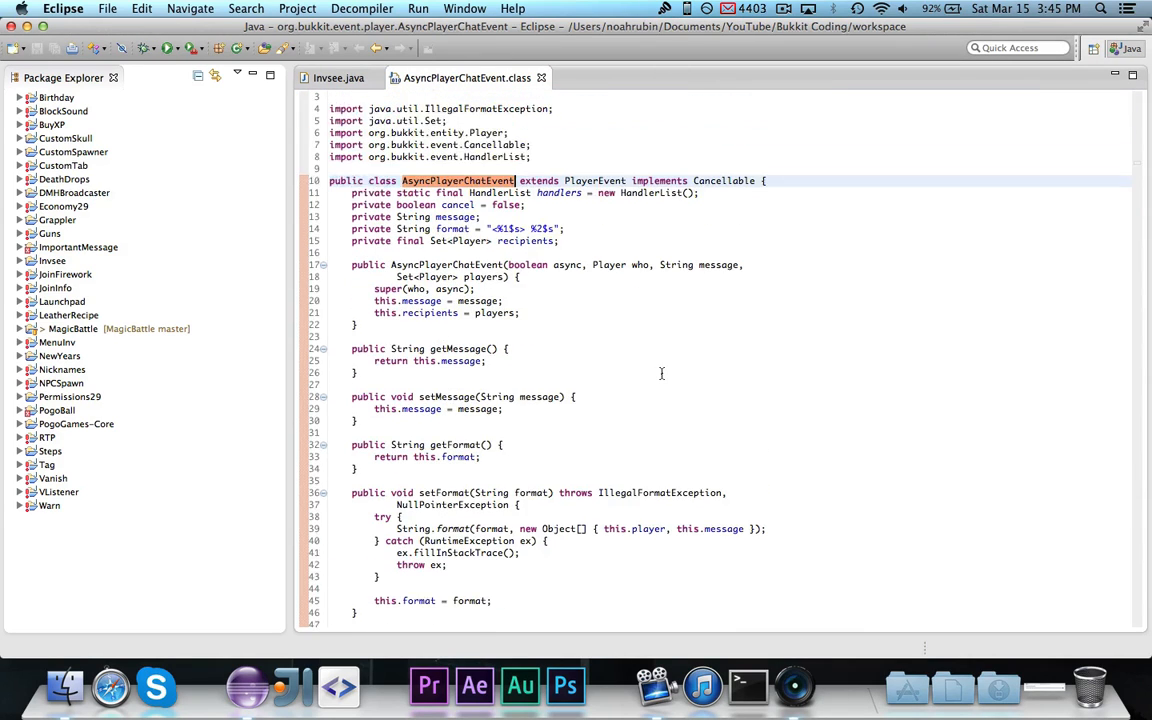
# Scroll the decompiled AsyncPlayerChatEvent source from its constructor through getHandlerList.
pyautogui.scroll(3)
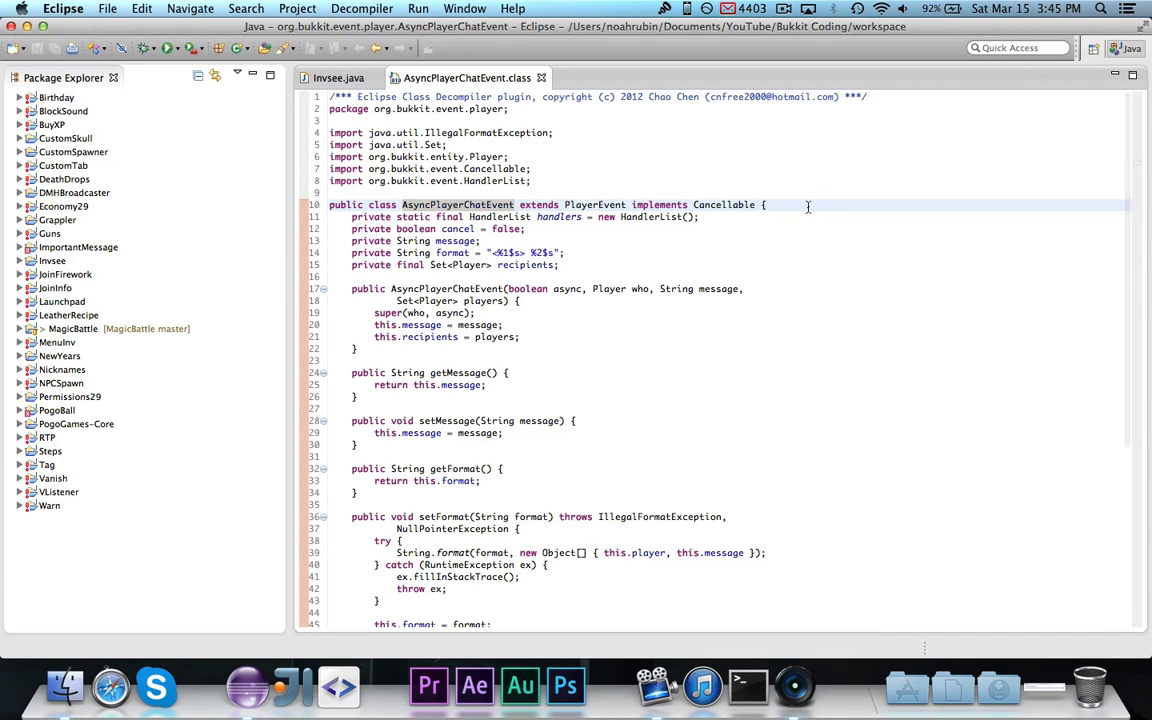
pyautogui.scroll(-3)
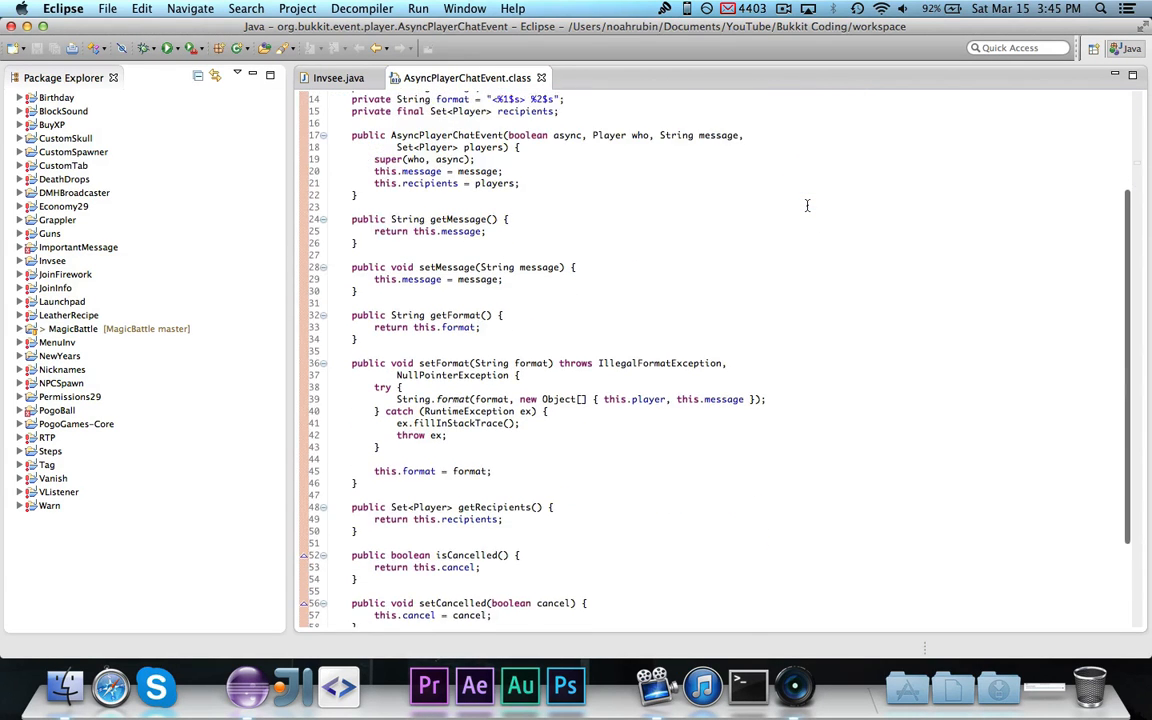
pyautogui.scroll(3)
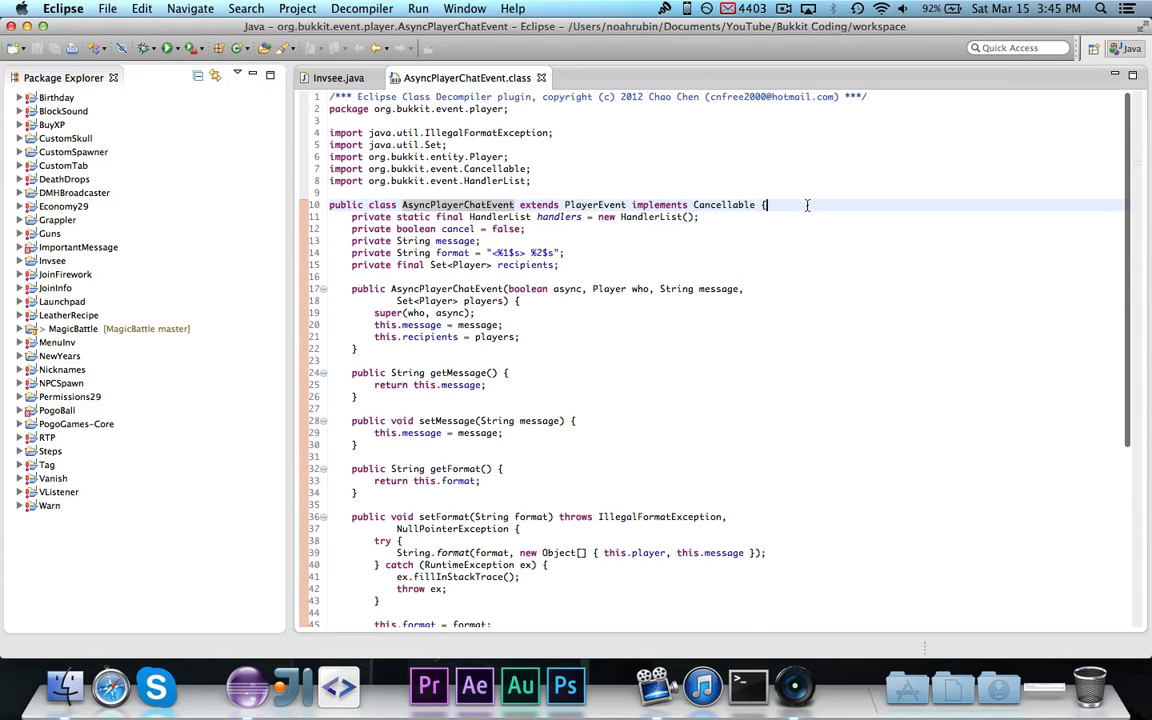
pyautogui.moveTo(856, 245)
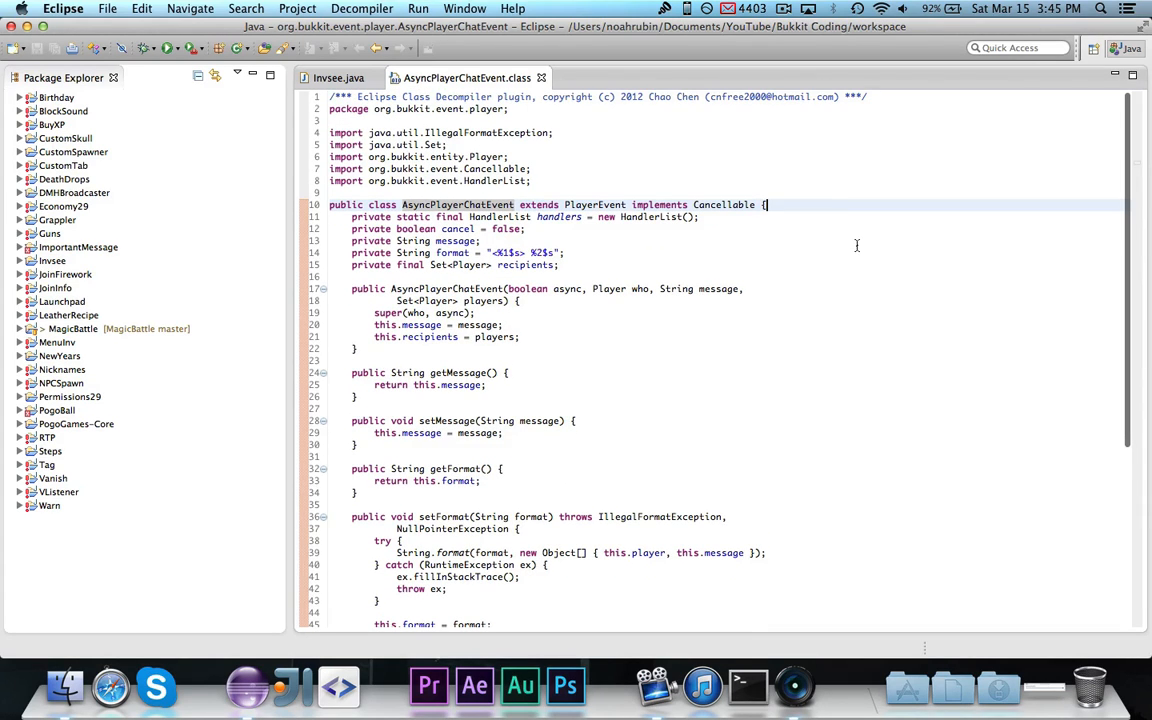
pyautogui.moveTo(875, 96)
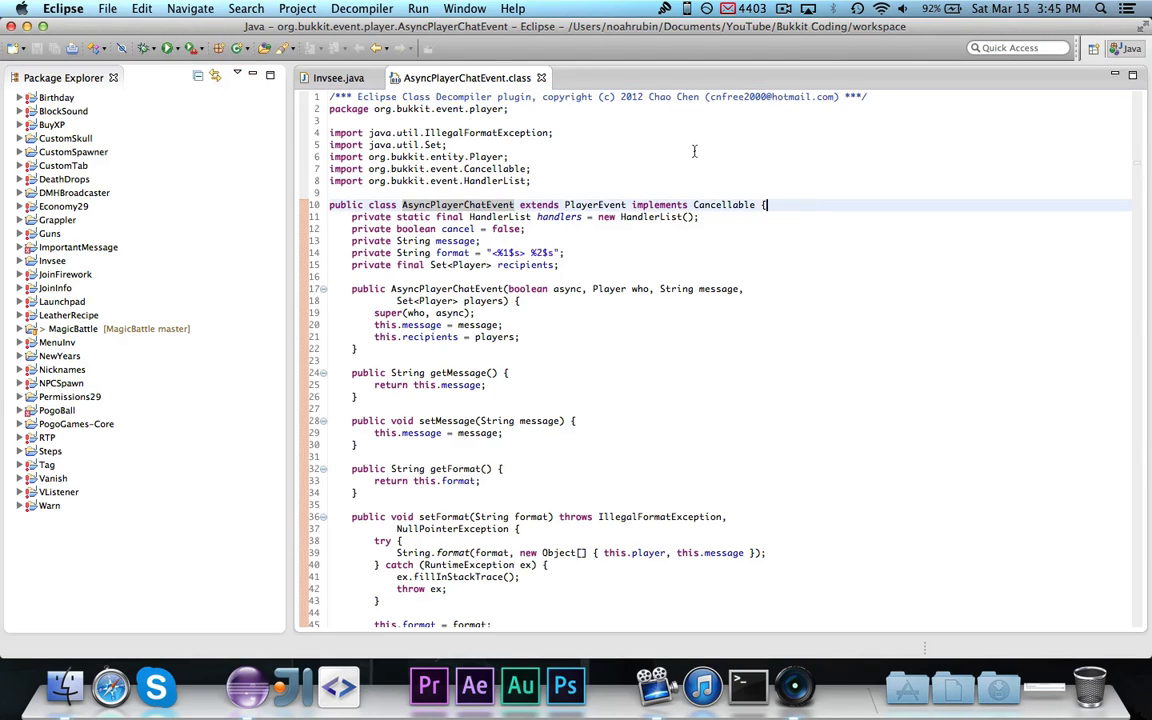
pyautogui.scroll(-3)
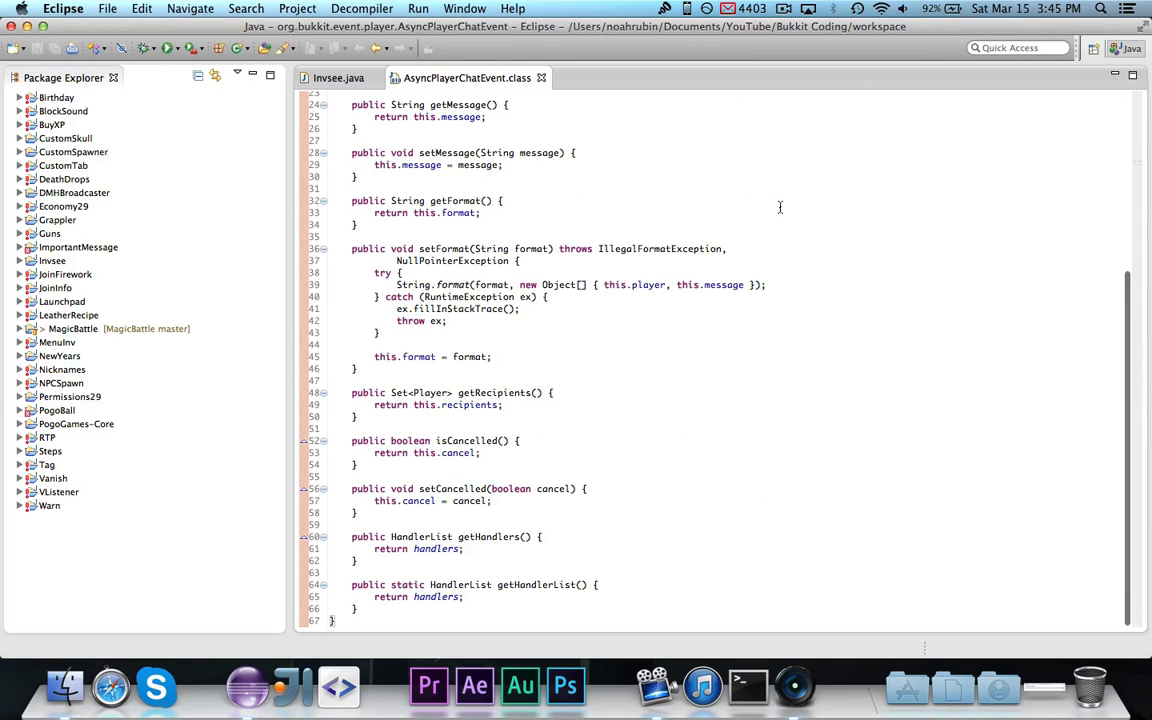
pyautogui.scroll(3)
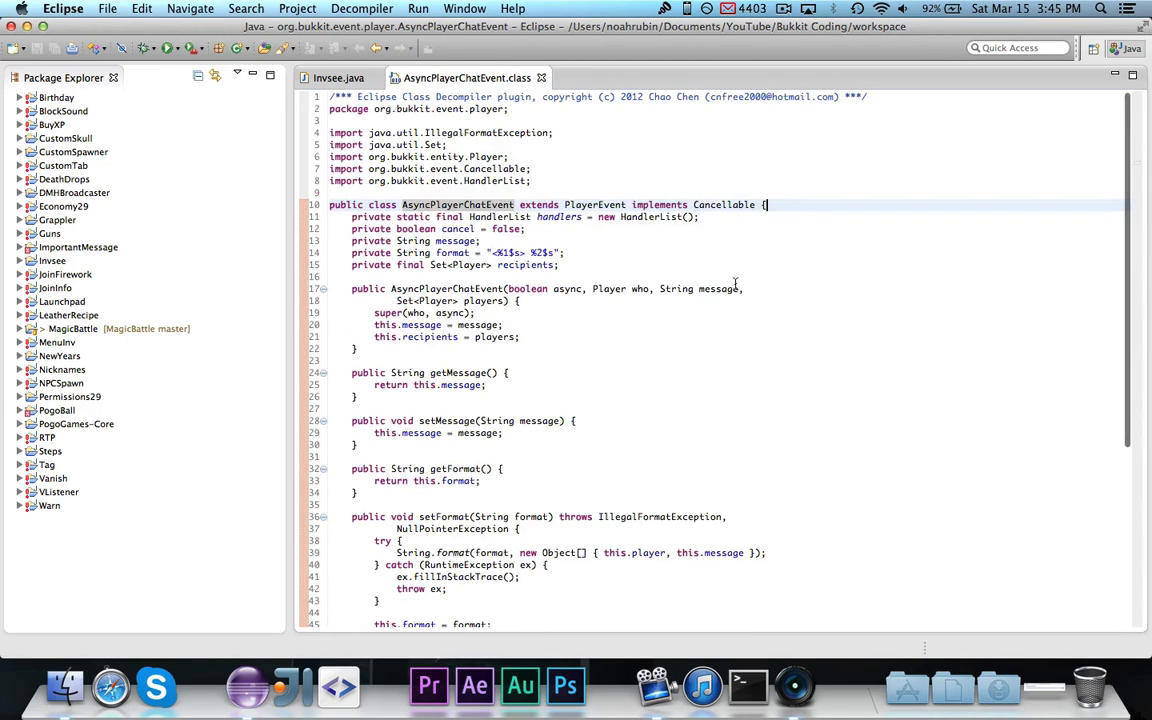
pyautogui.moveTo(735, 194)
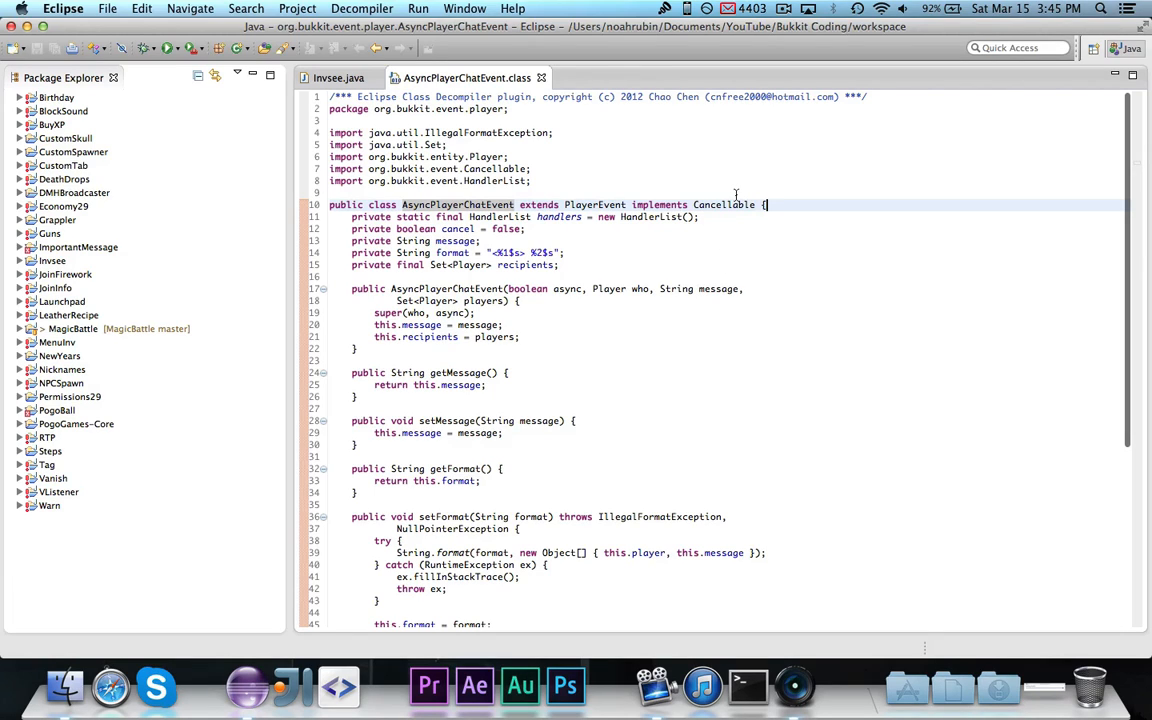
pyautogui.moveTo(697, 222)
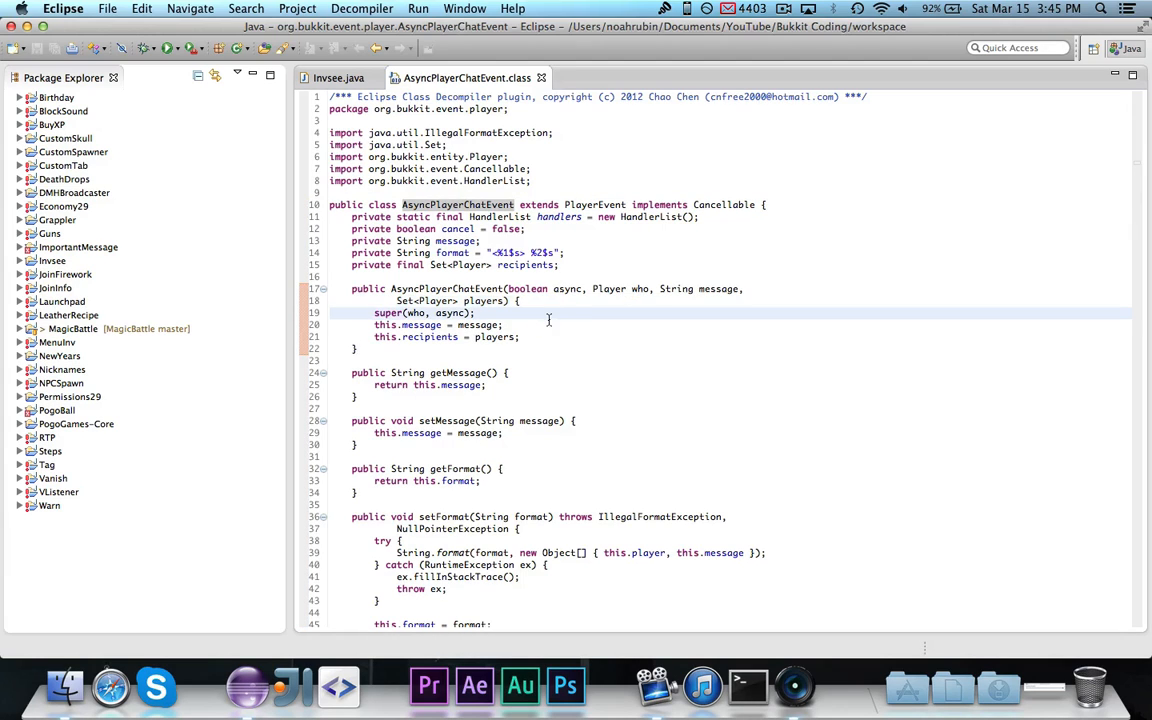
pyautogui.scroll(-3)
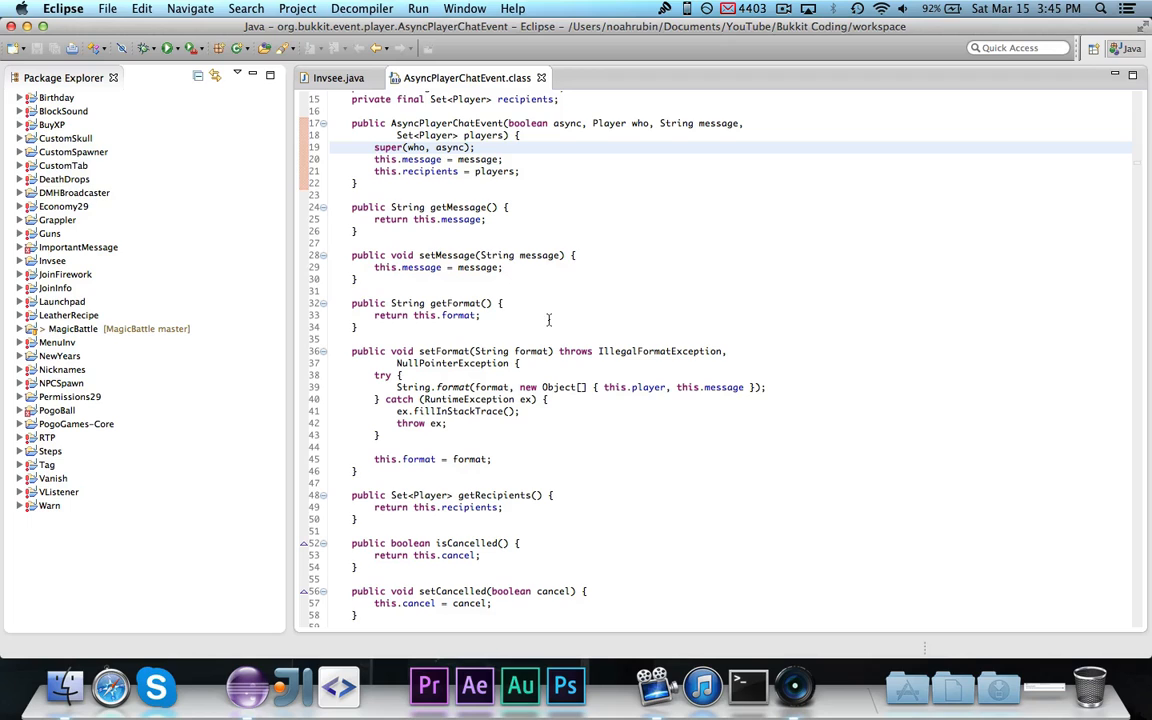
pyautogui.scroll(-3)
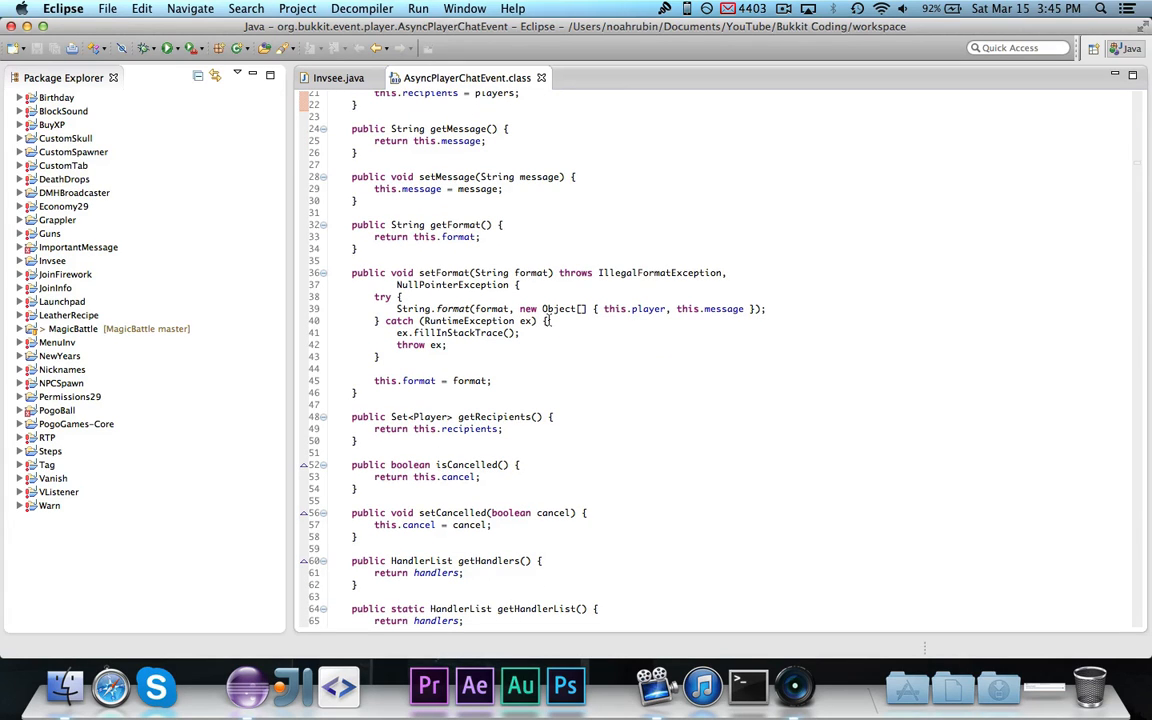
pyautogui.scroll(-3)
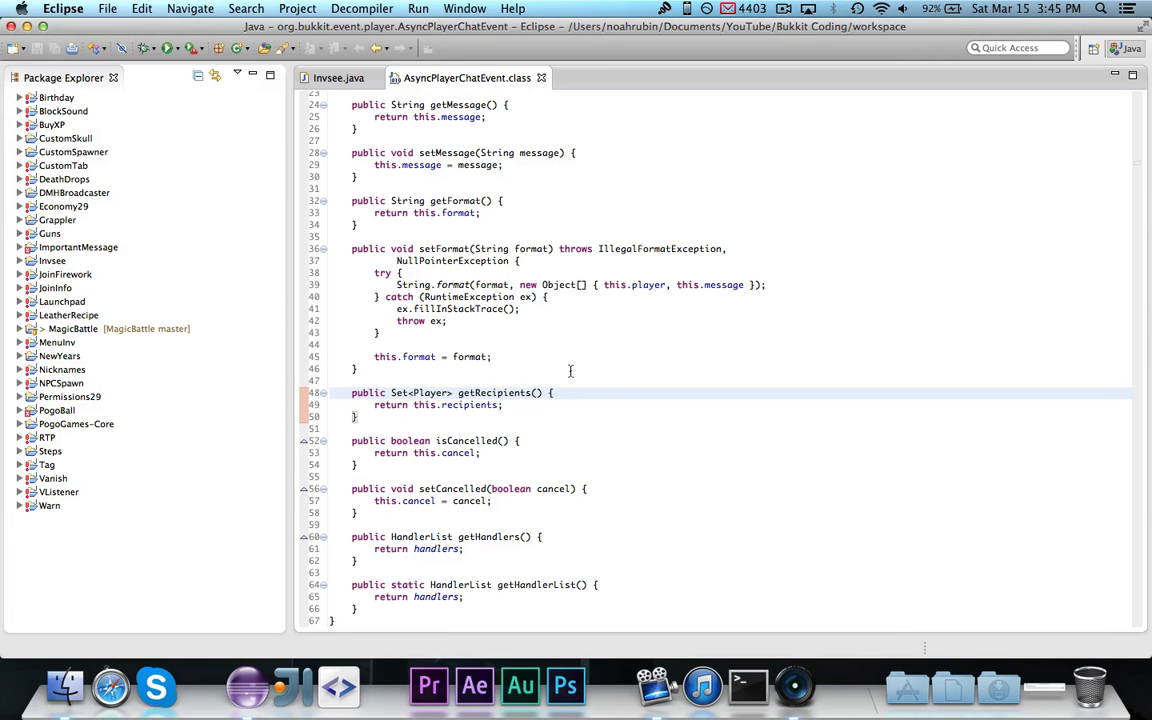
pyautogui.scroll(3)
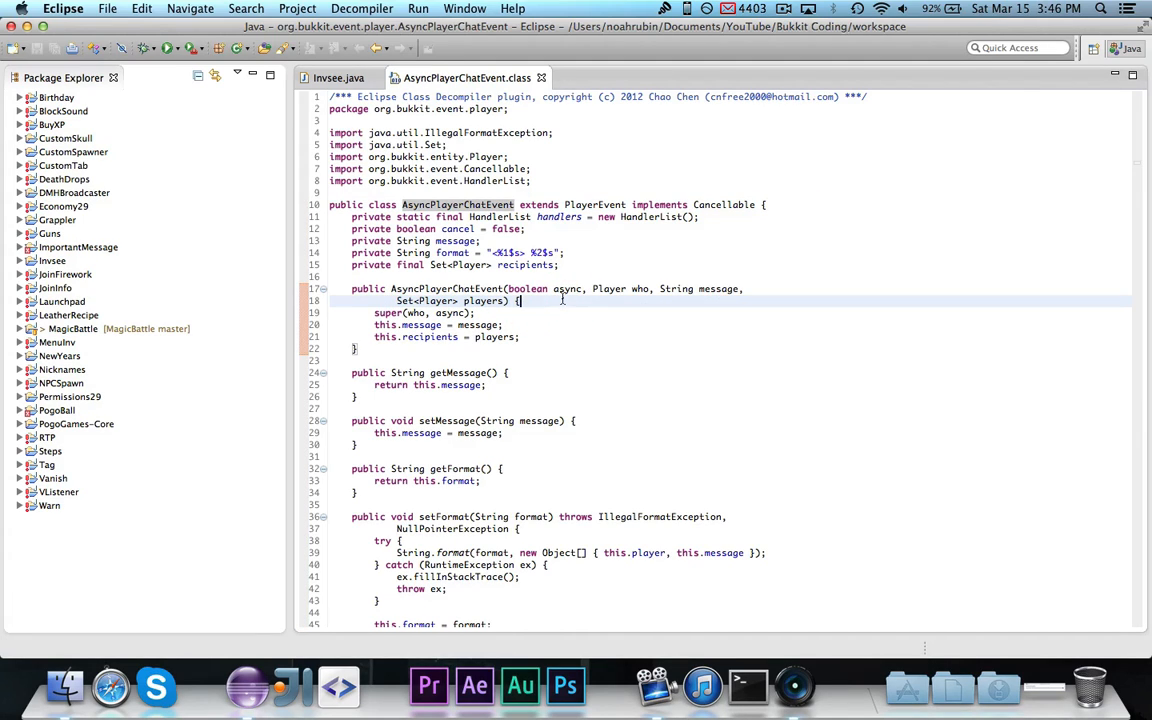
pyautogui.click(563, 305)
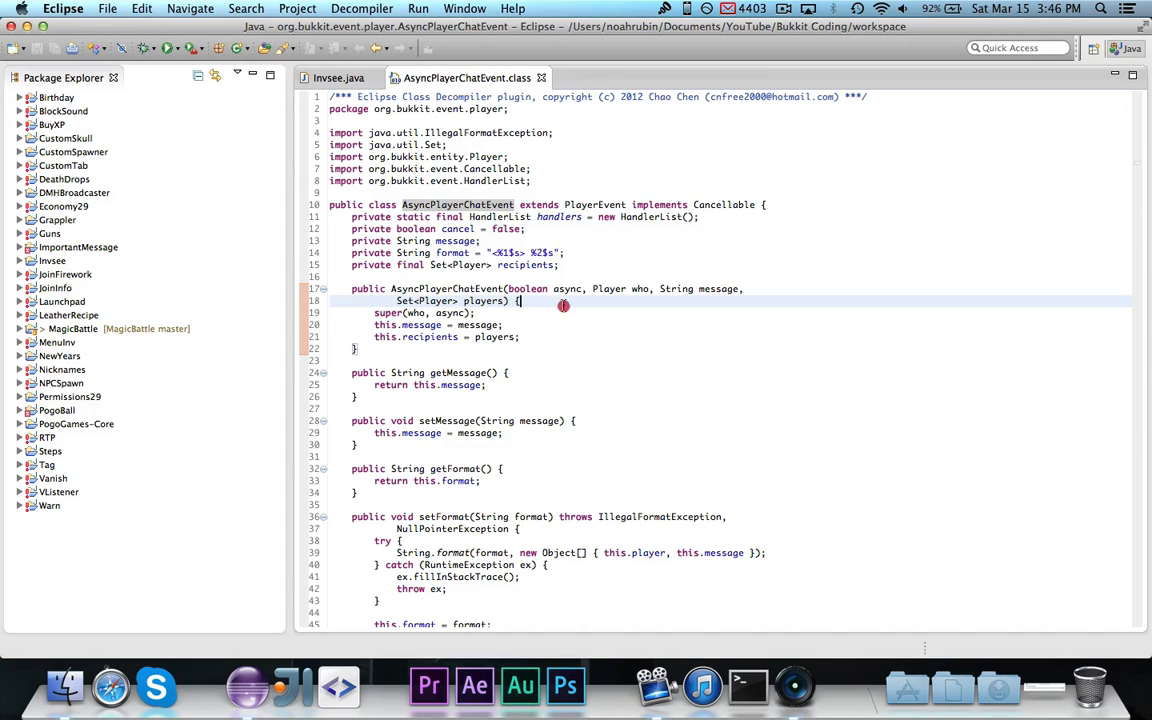